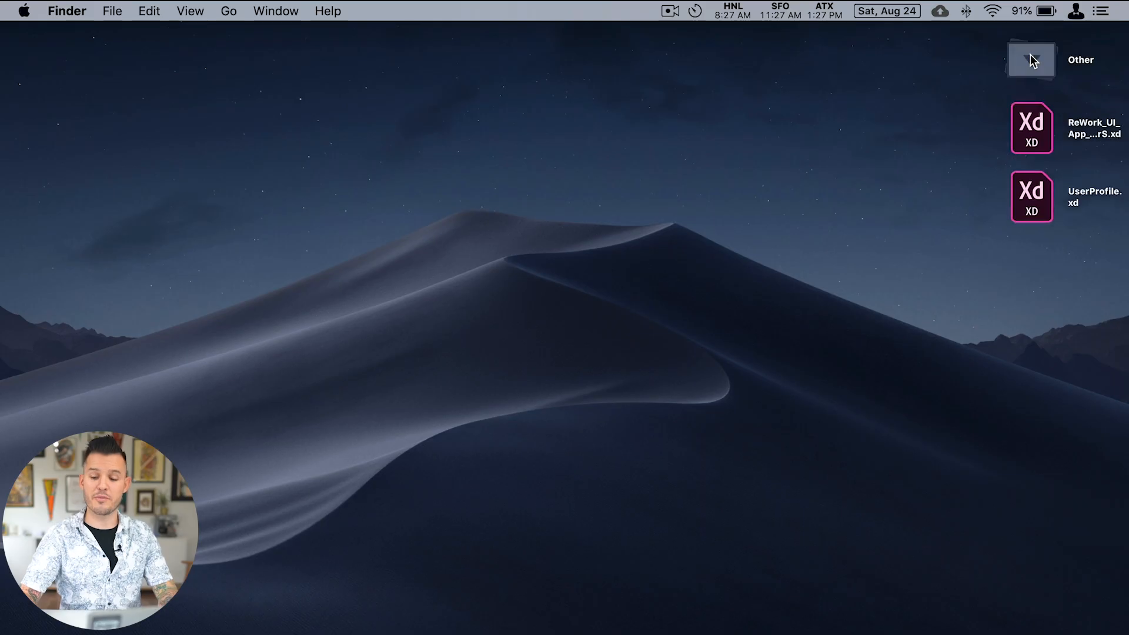
click(1031, 60)
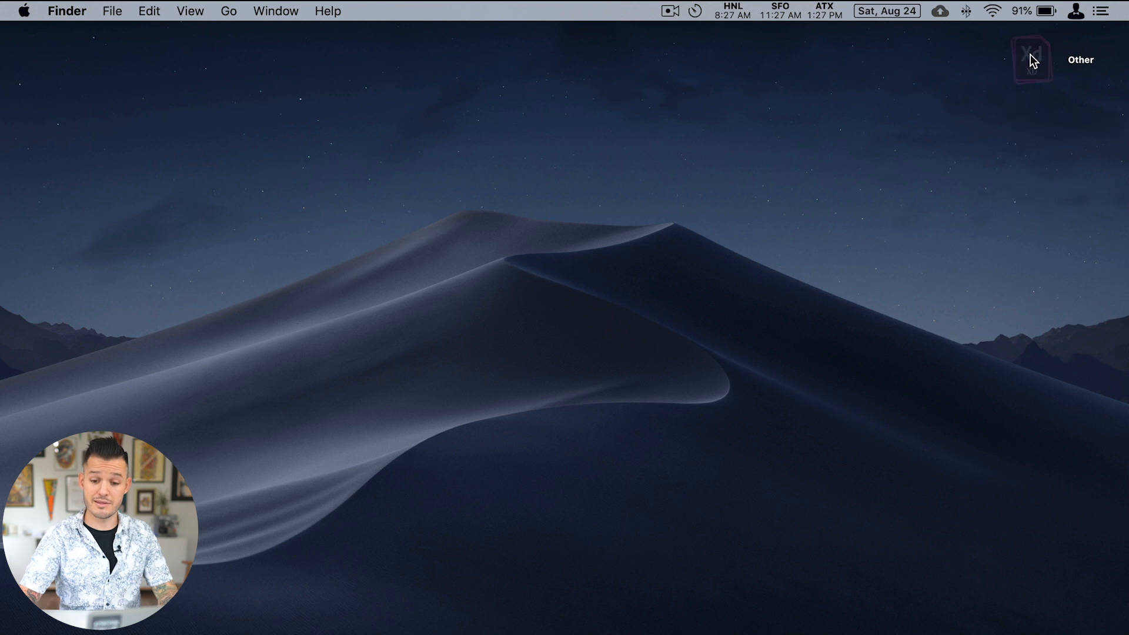
click(1031, 59)
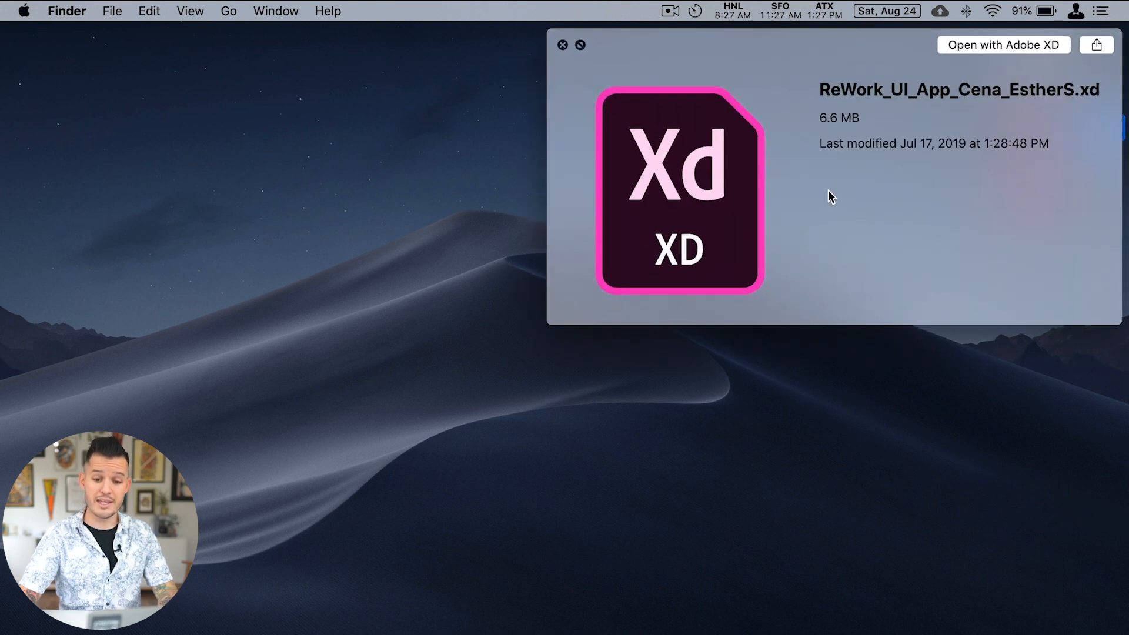
mouse_move(1049, 103)
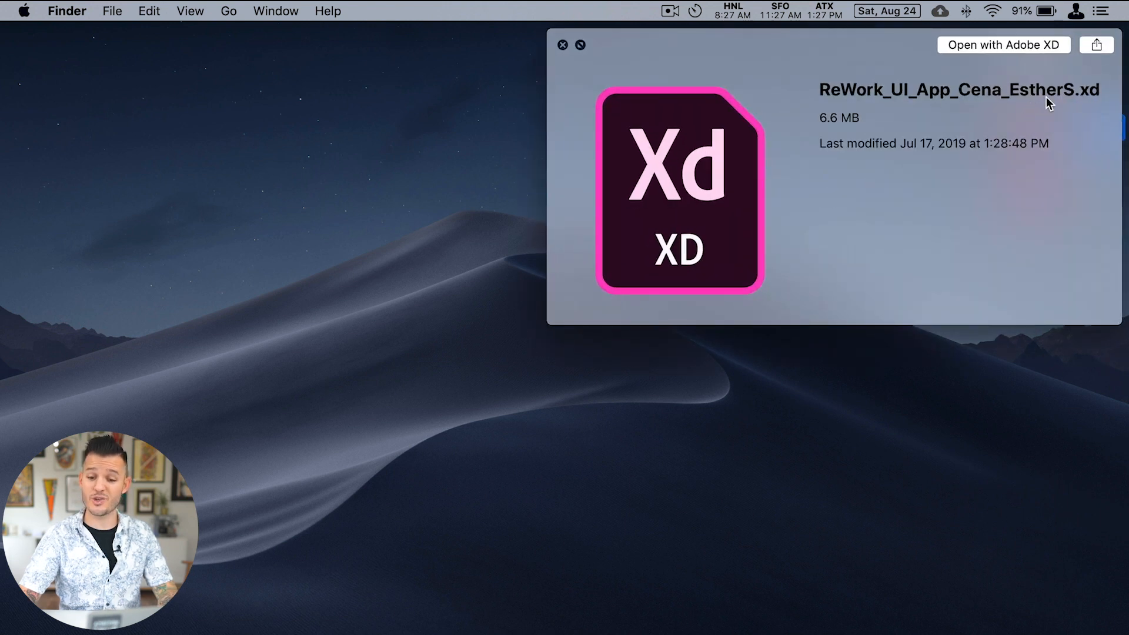
click(564, 45)
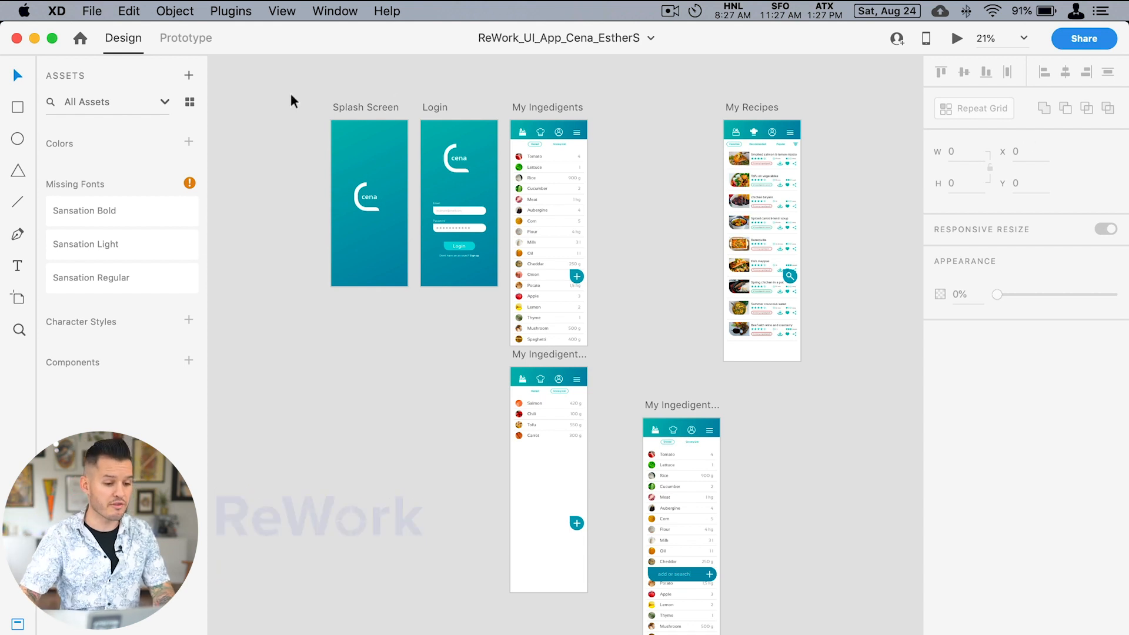
mouse_move(272, 92)
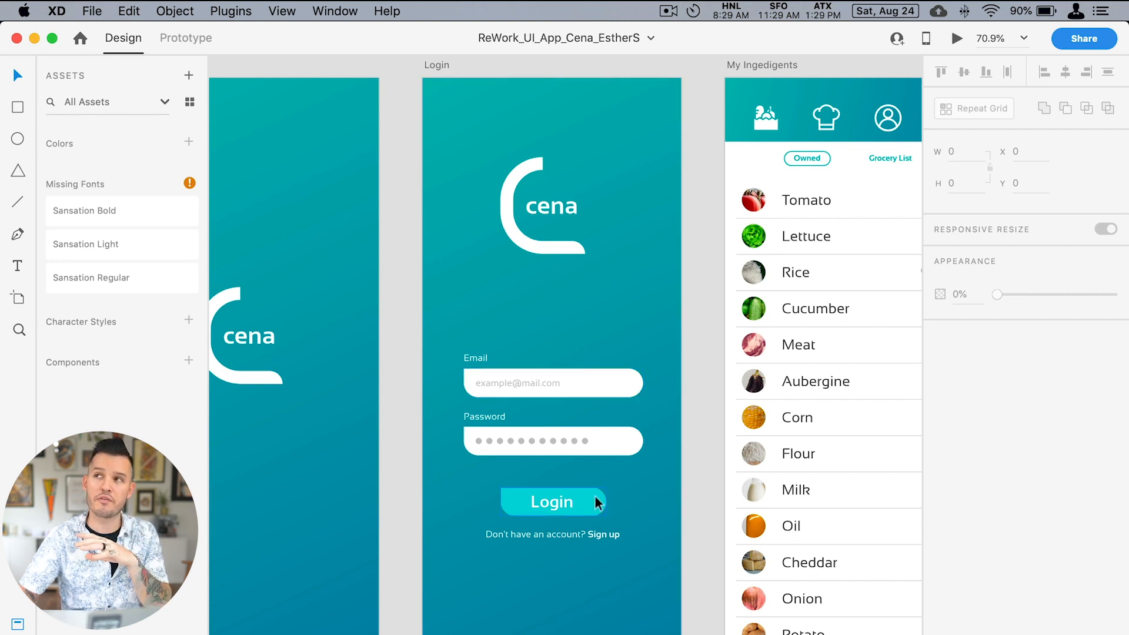
mouse_move(601, 497)
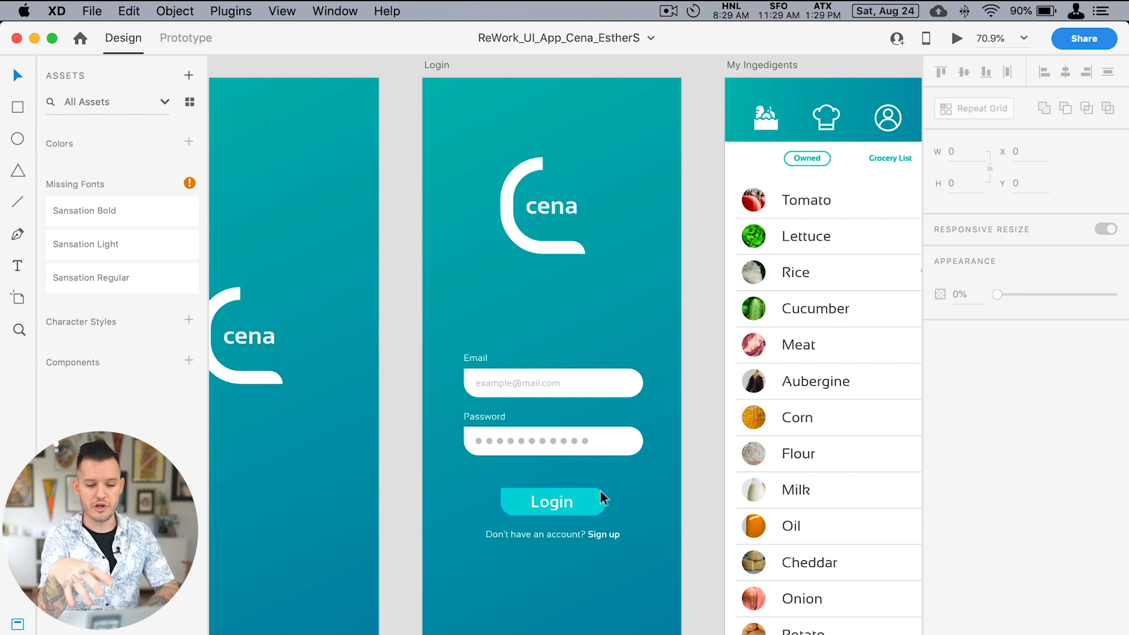
- Compare the email and password field widths, then widen the Login button
click(552, 382)
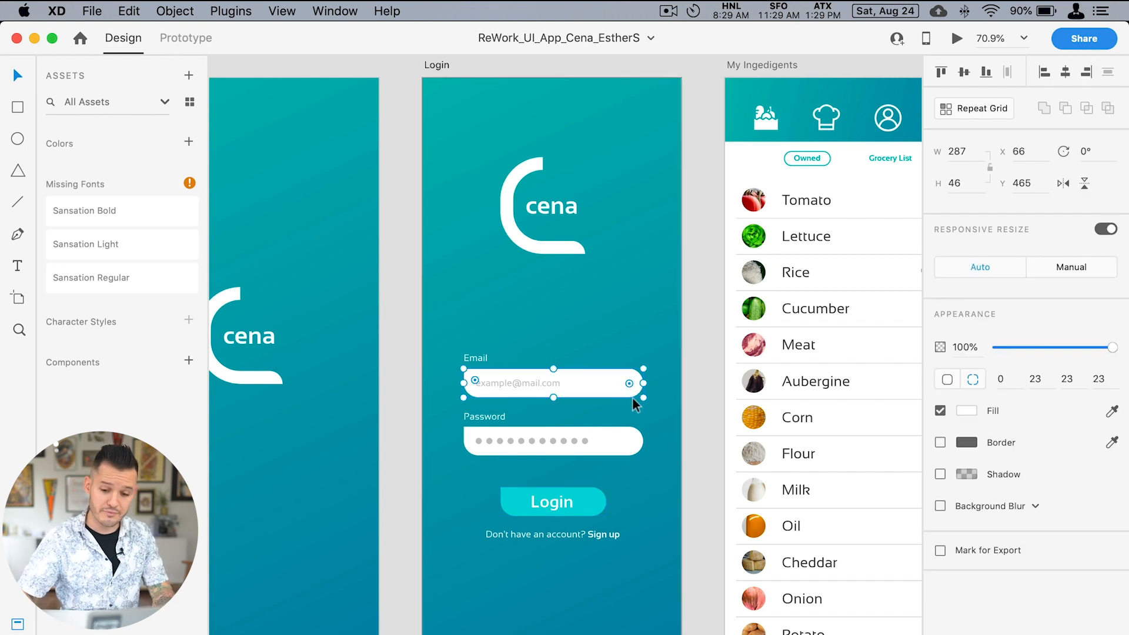
mouse_move(891, 321)
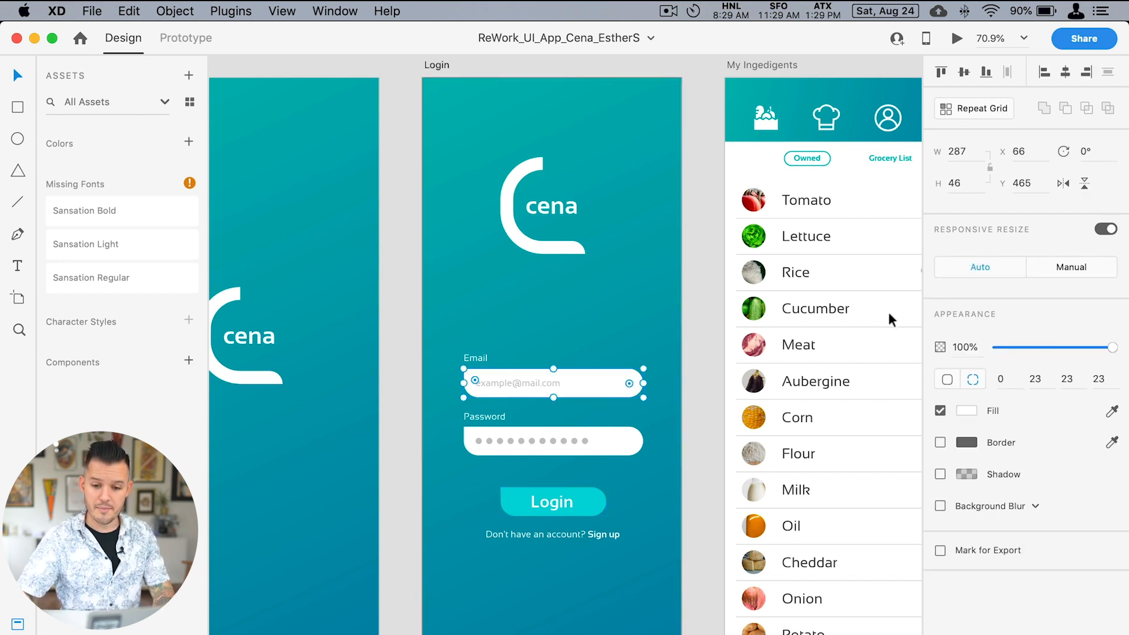
mouse_move(635, 389)
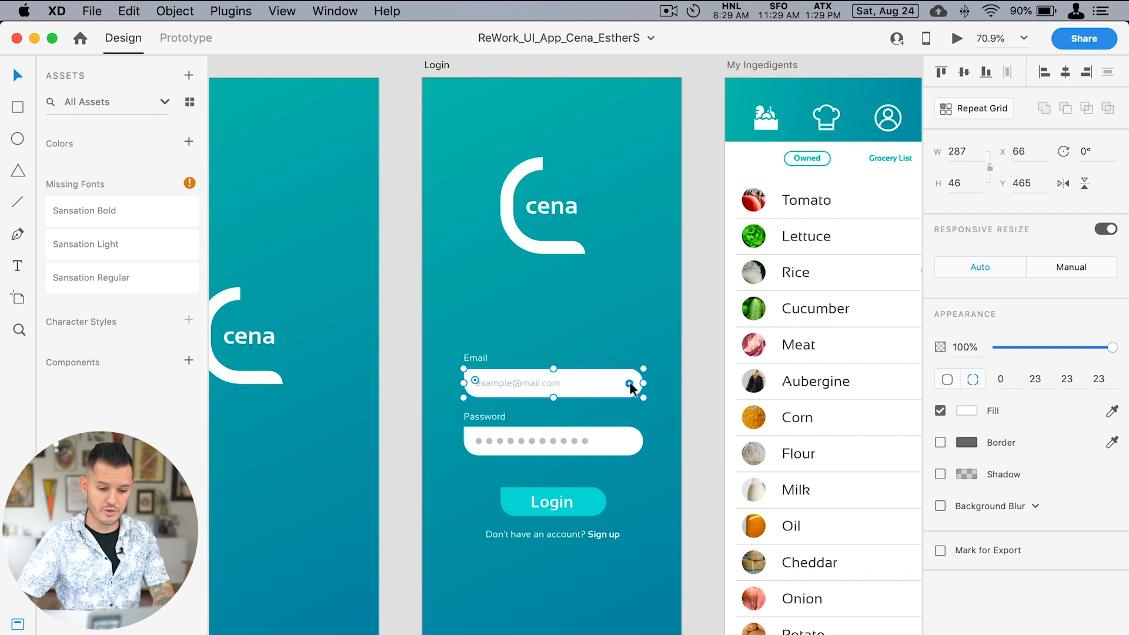
click(553, 442)
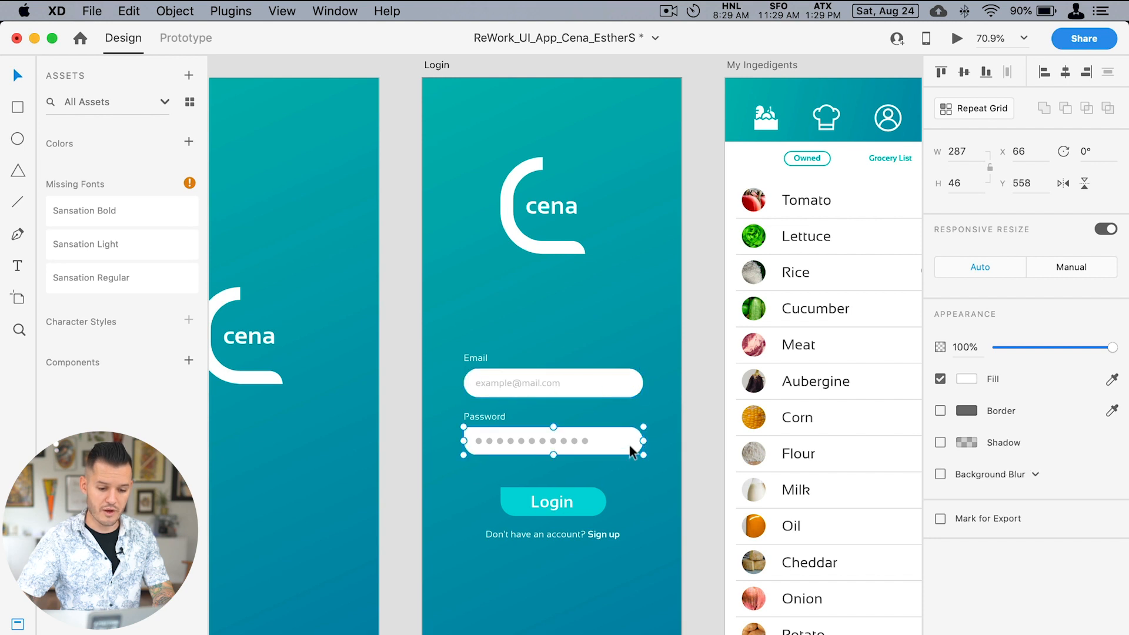
click(676, 502)
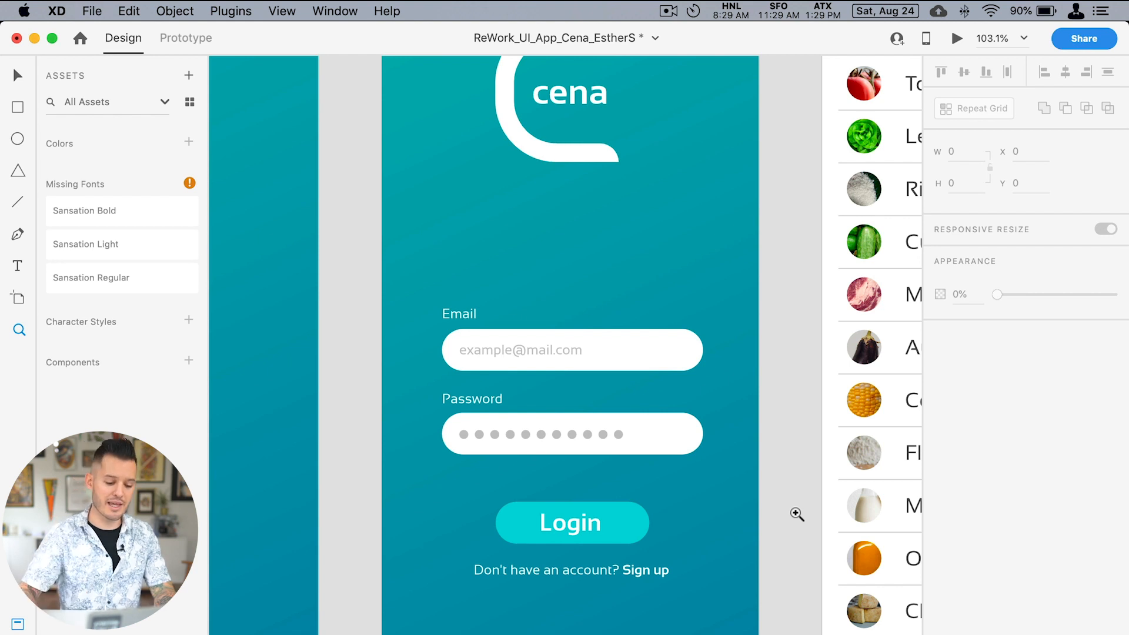
click(571, 523)
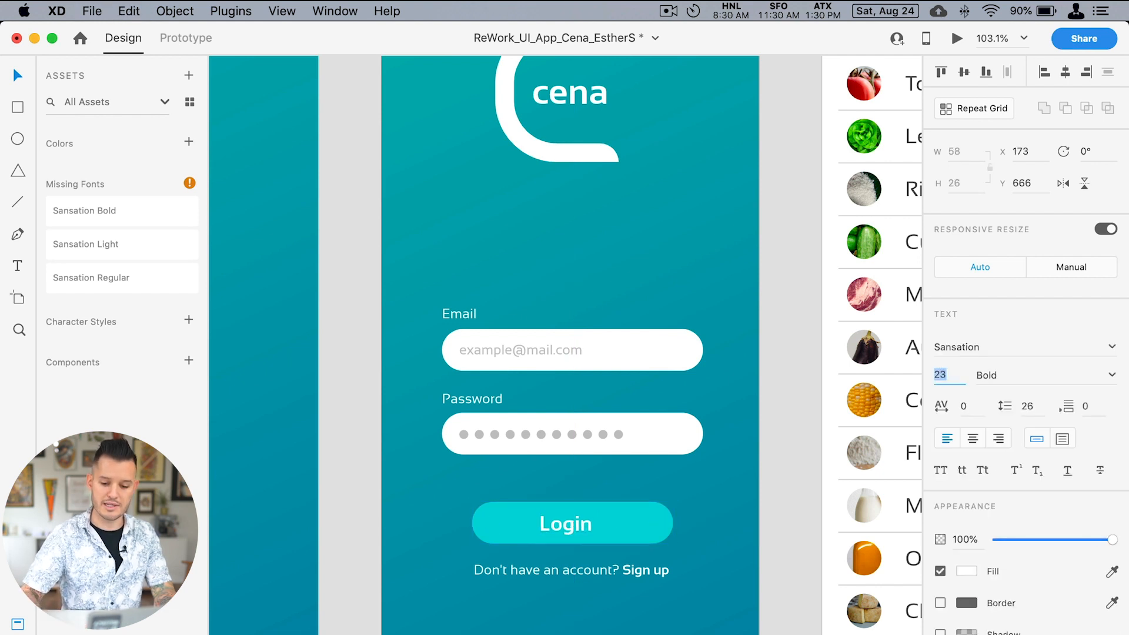
click(572, 523)
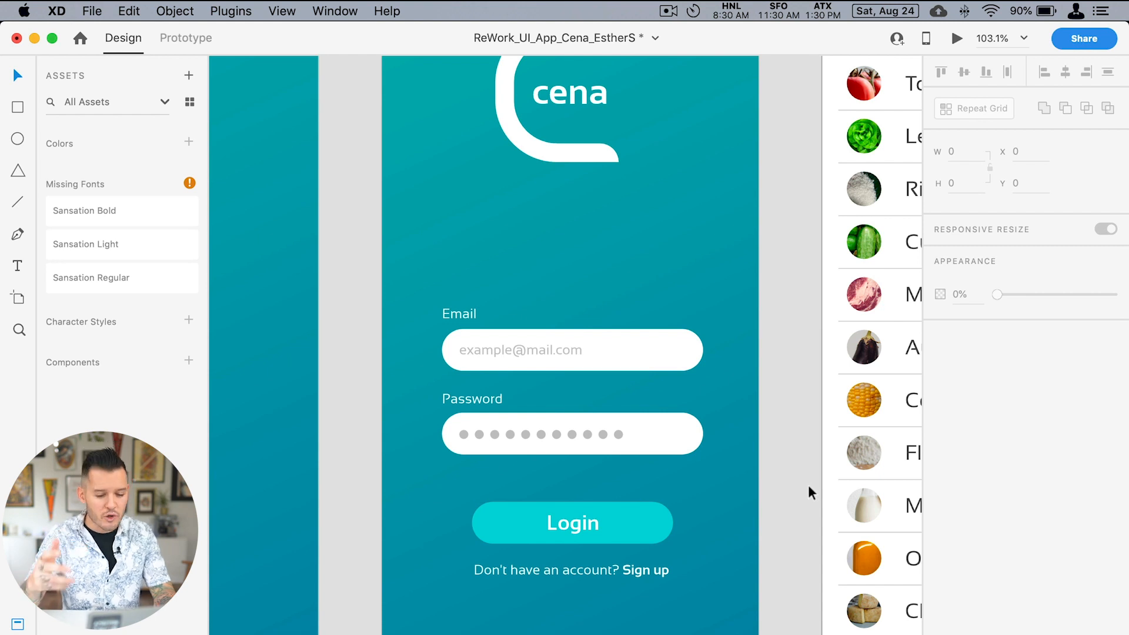
- Resize the Login button to width 287 to match the input fields
click(572, 523)
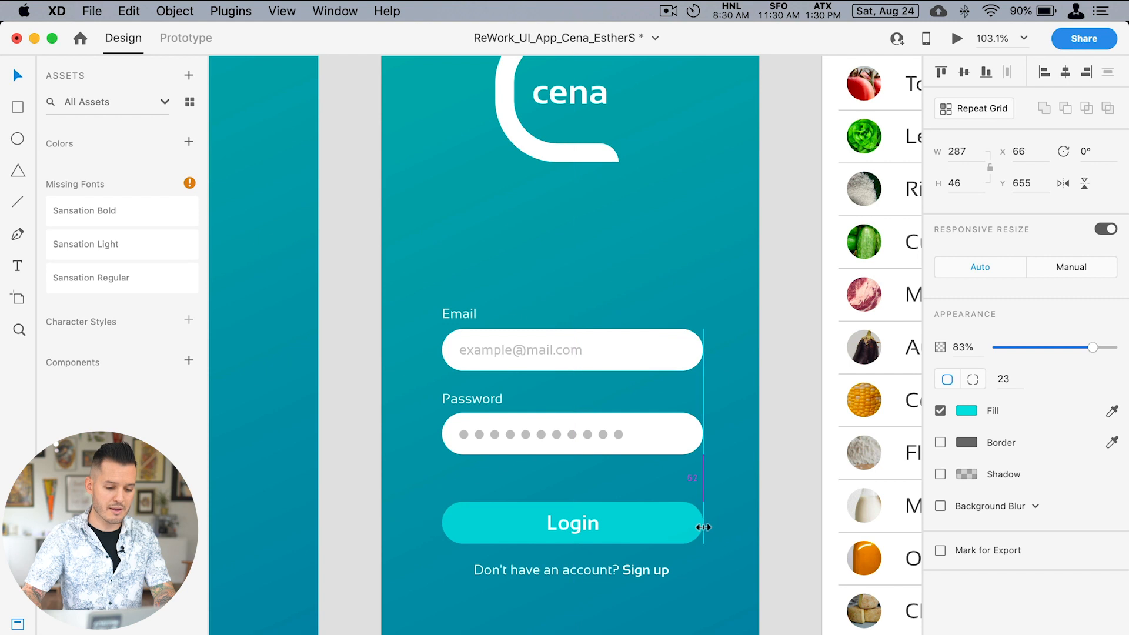
scroll(down, 3)
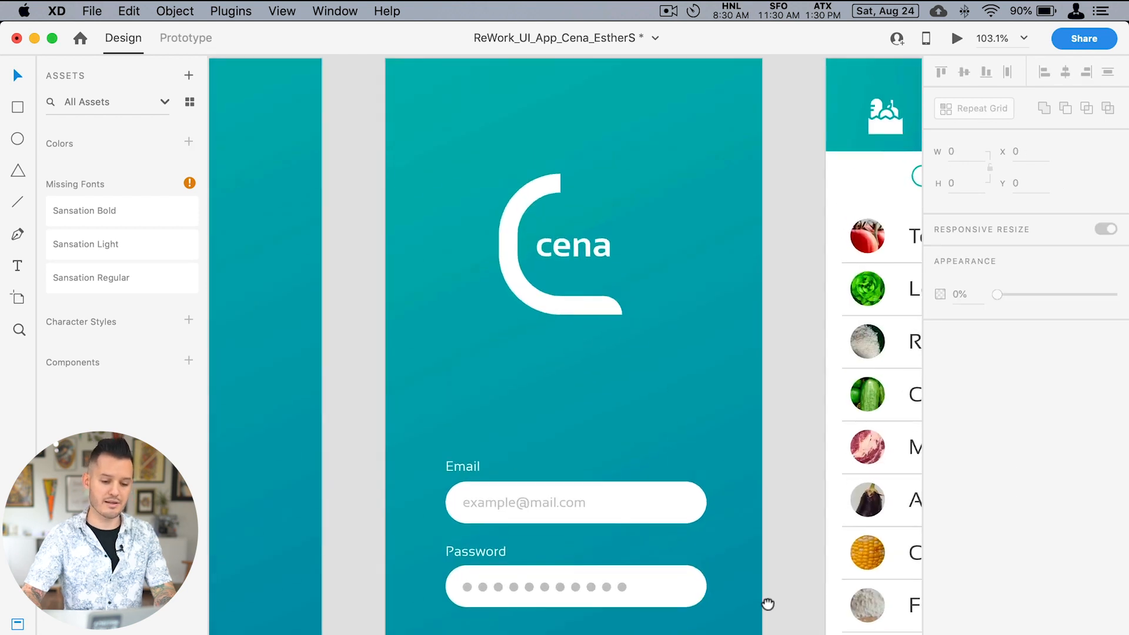
scroll(down, 3)
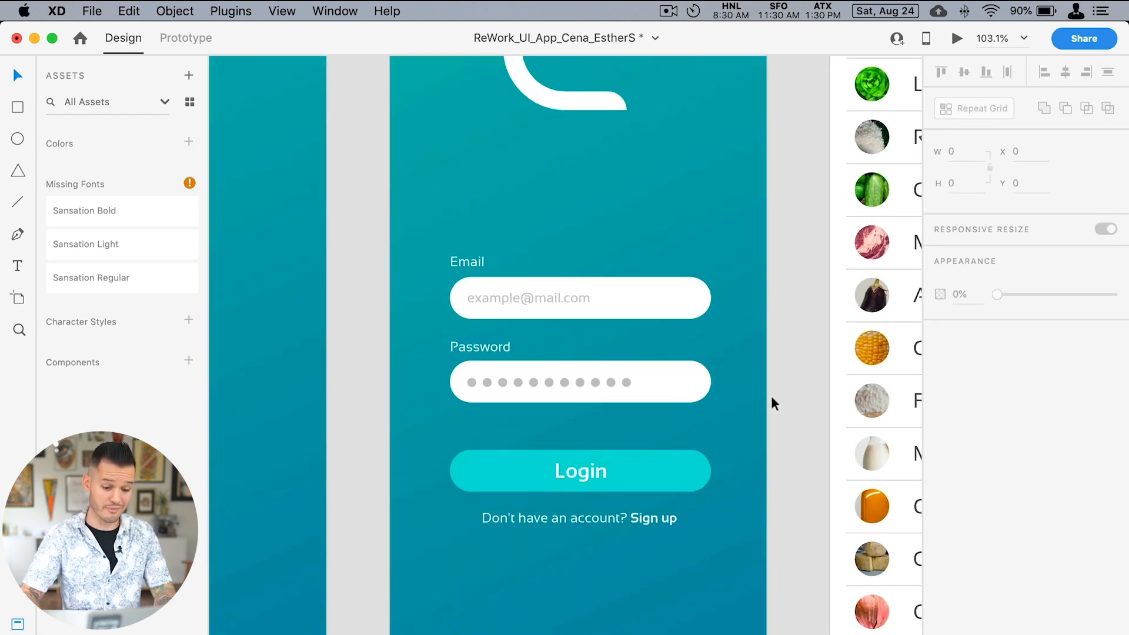
click(581, 519)
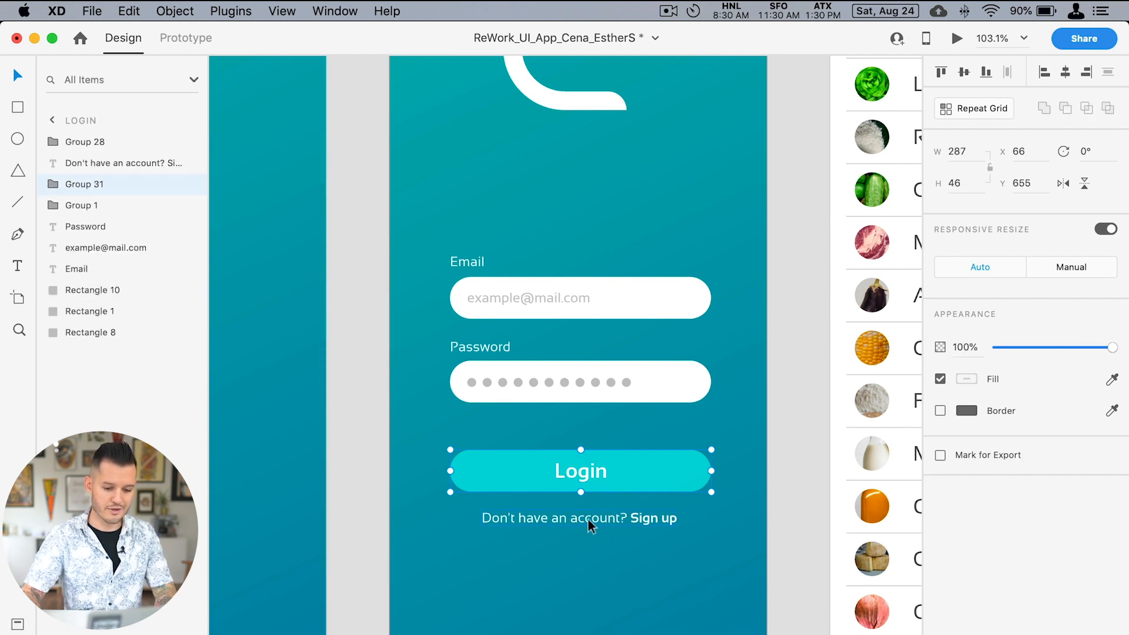
- Group the Login button with the sign-up line and drag the group near the bottom
click(581, 517)
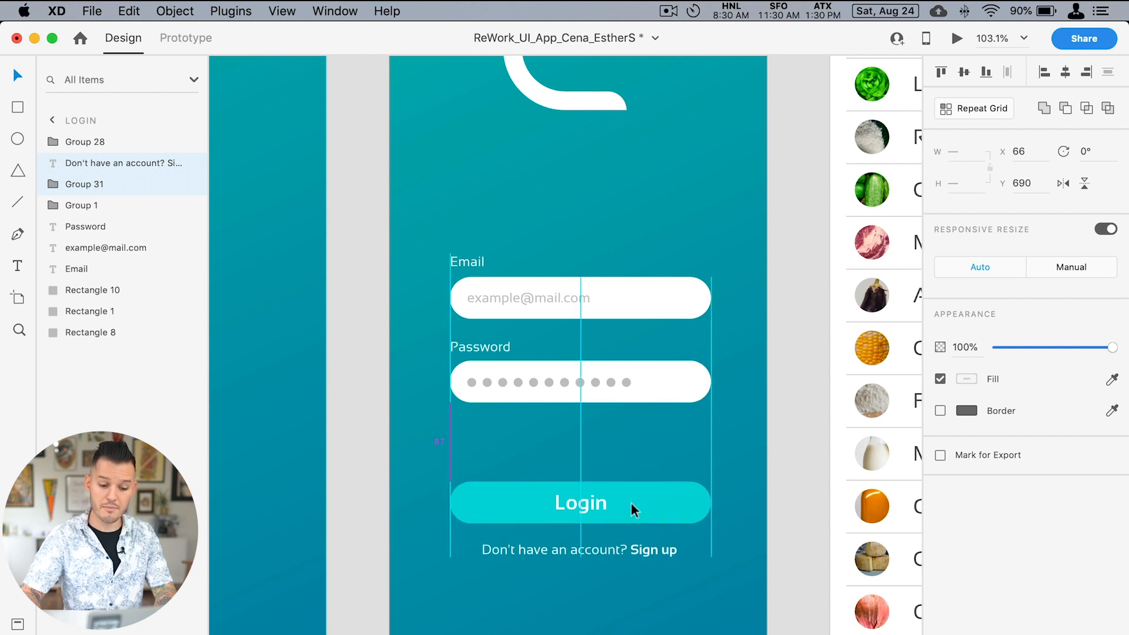
click(580, 503)
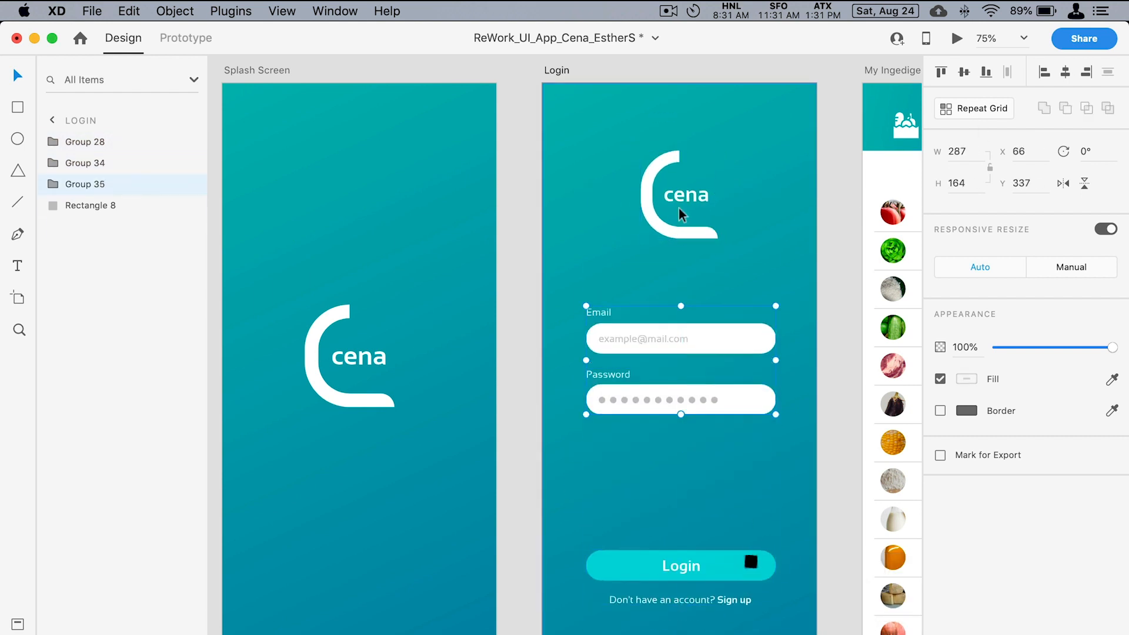
click(680, 565)
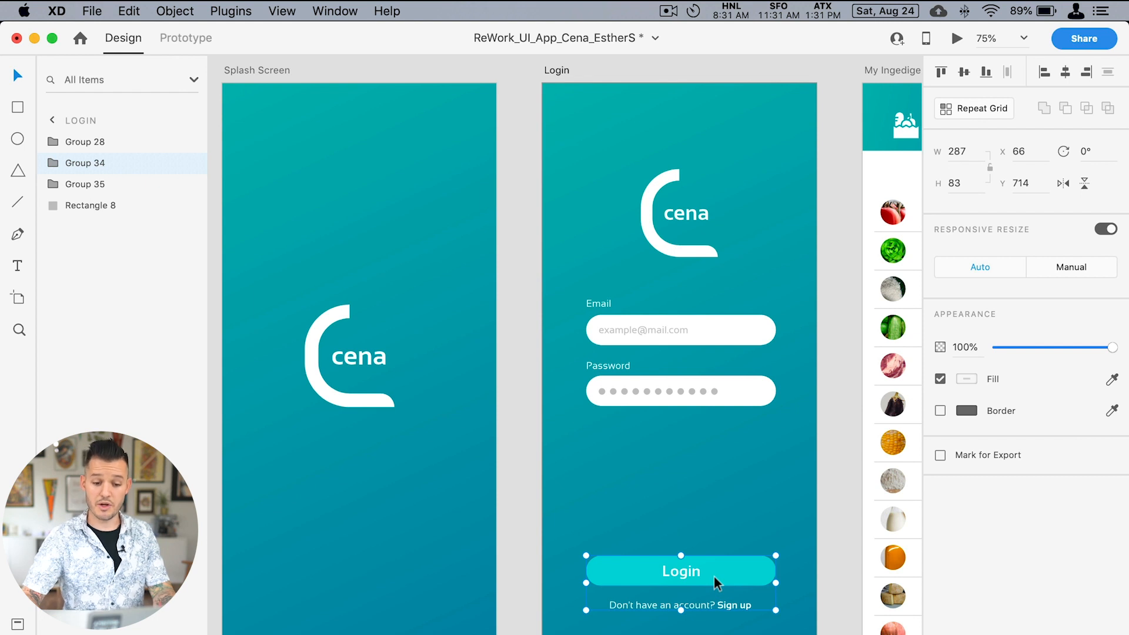
click(853, 490)
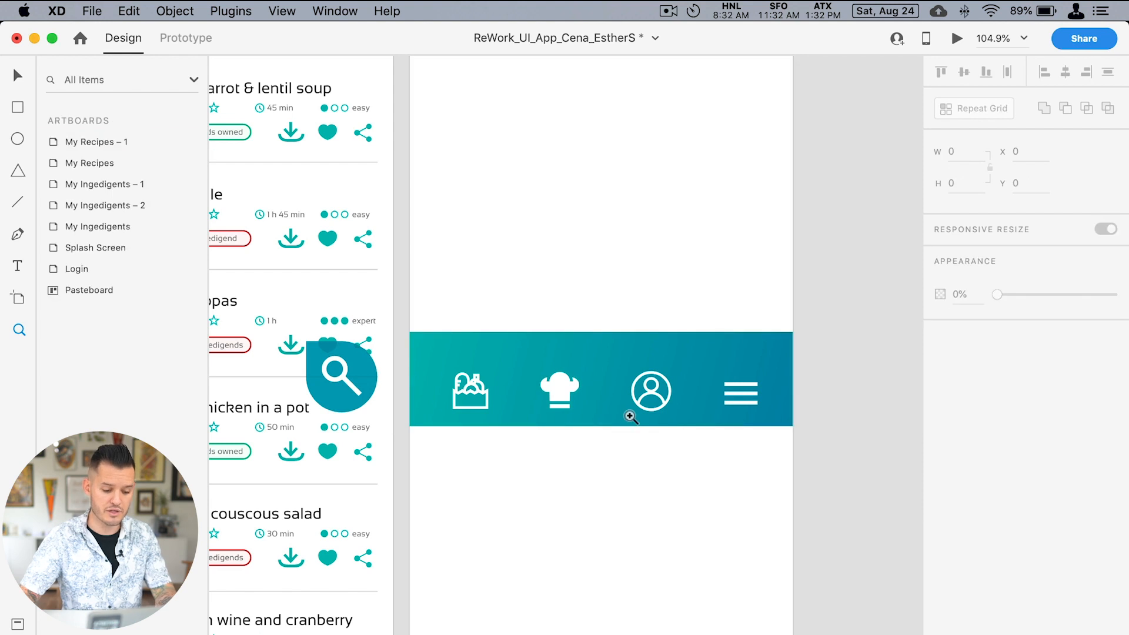
- Replace the top navigation header on My Recipes – 1 with the Favorites/Recommended/Popular tabs
click(601, 379)
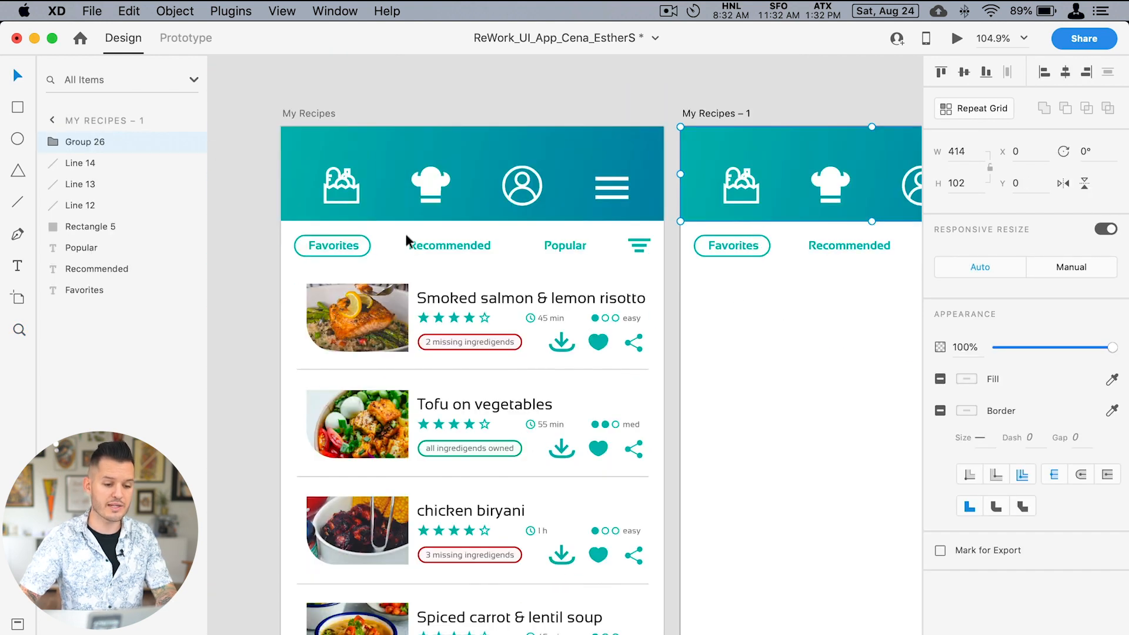
mouse_move(494, 263)
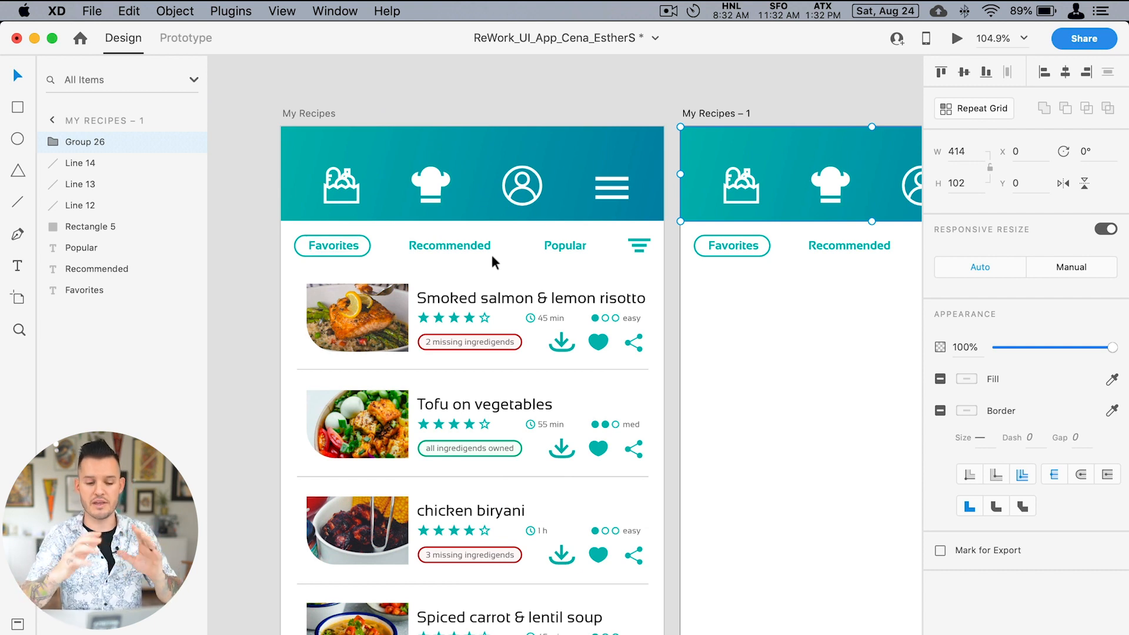
mouse_move(636, 248)
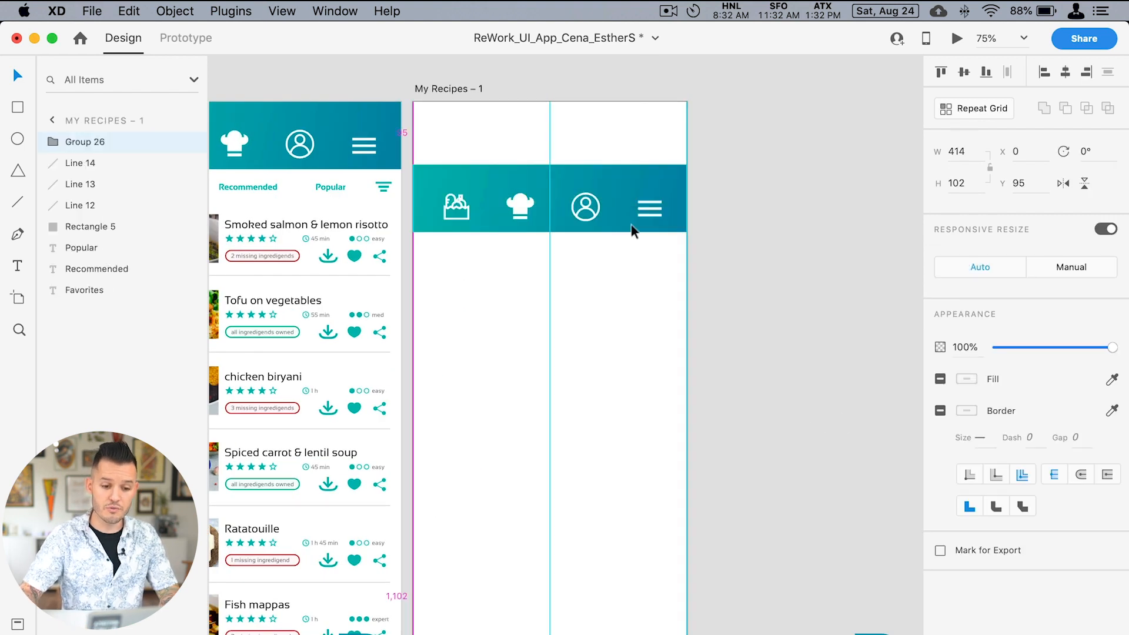
scroll(down, 3)
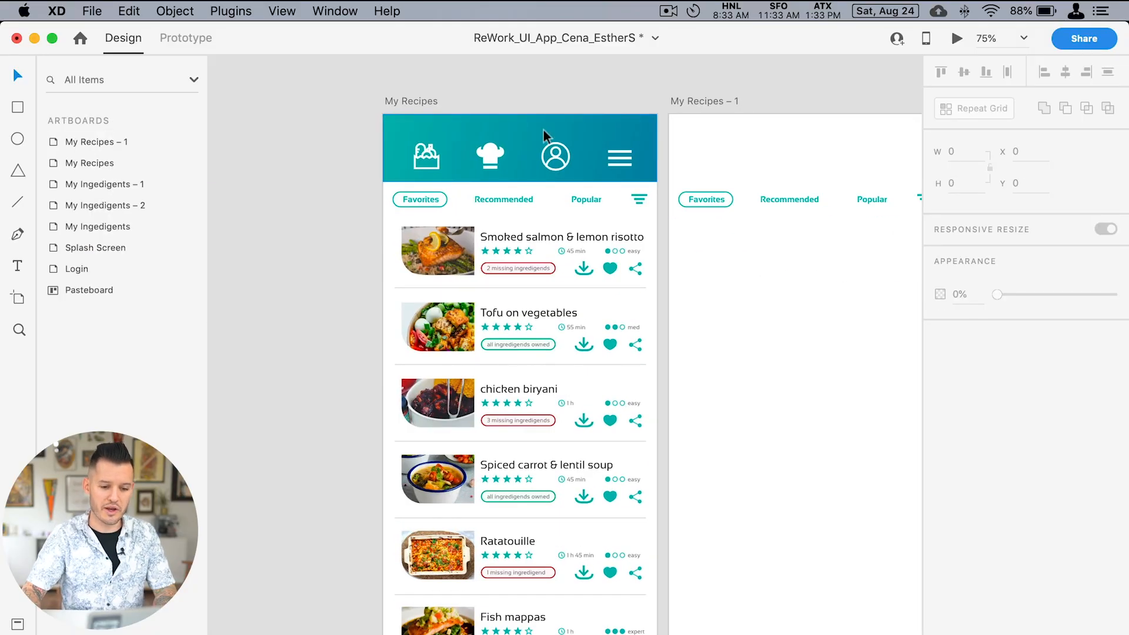
mouse_move(546, 161)
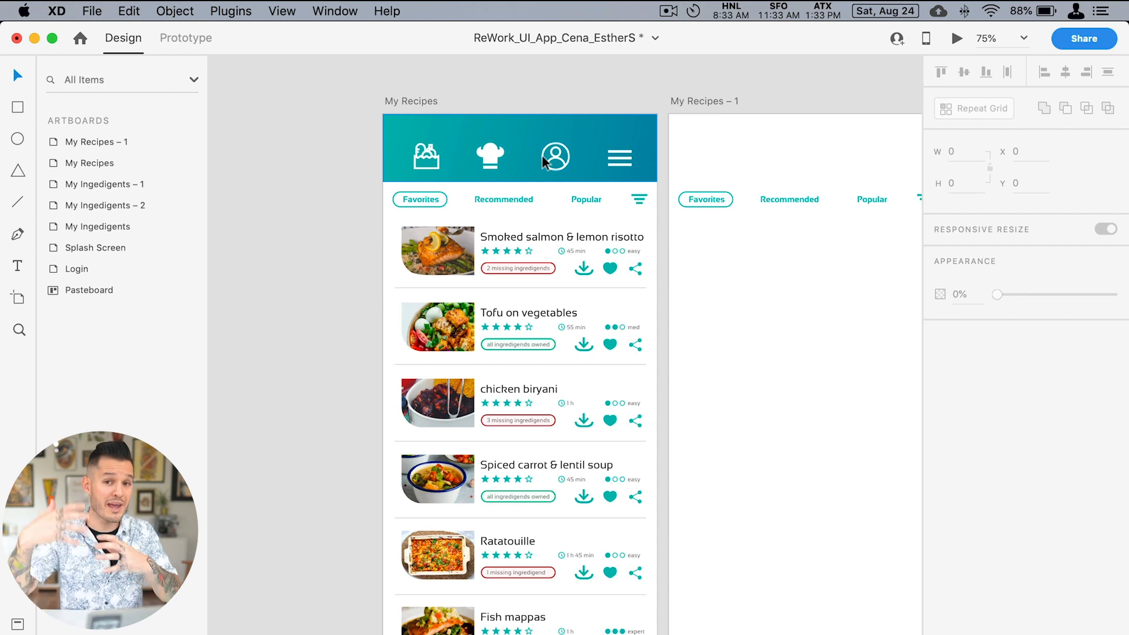
mouse_move(693, 99)
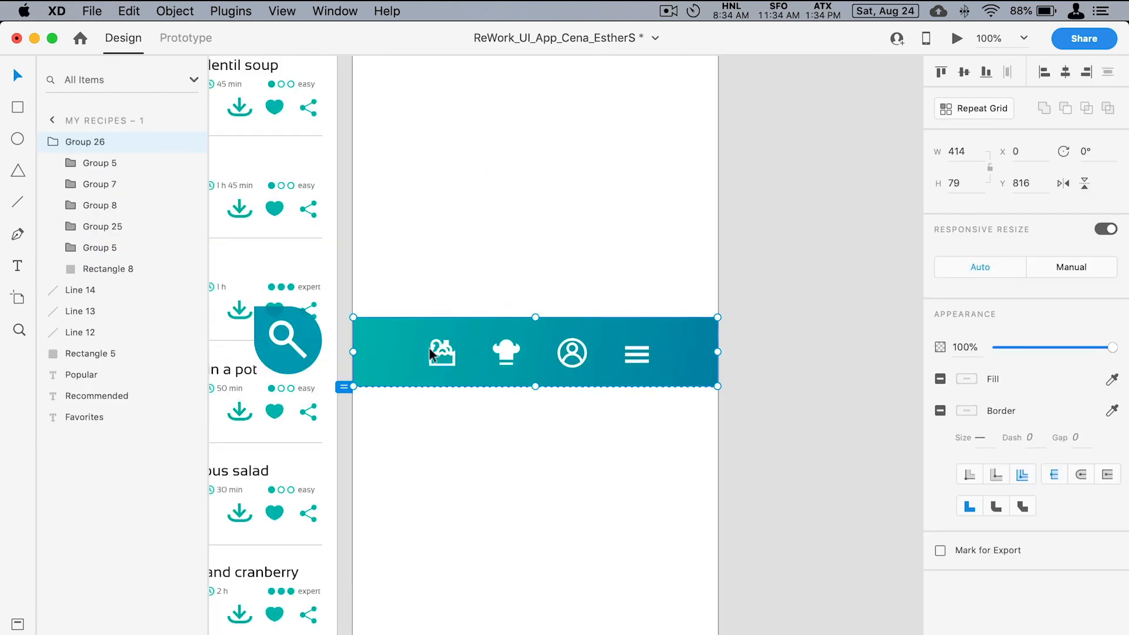
- Set the teal nav bar's Y to 816 on My Recipes – 1
click(1109, 72)
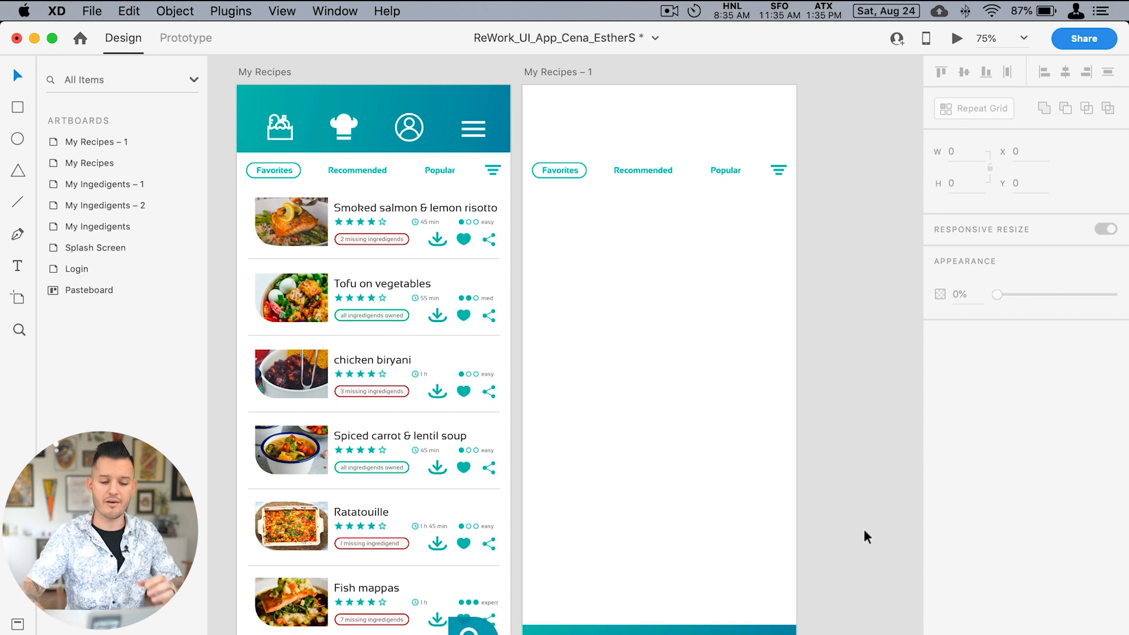
- Paste the Smoked salmon & lemon risotto card into My Recipes – 1 beneath the tabs
click(727, 170)
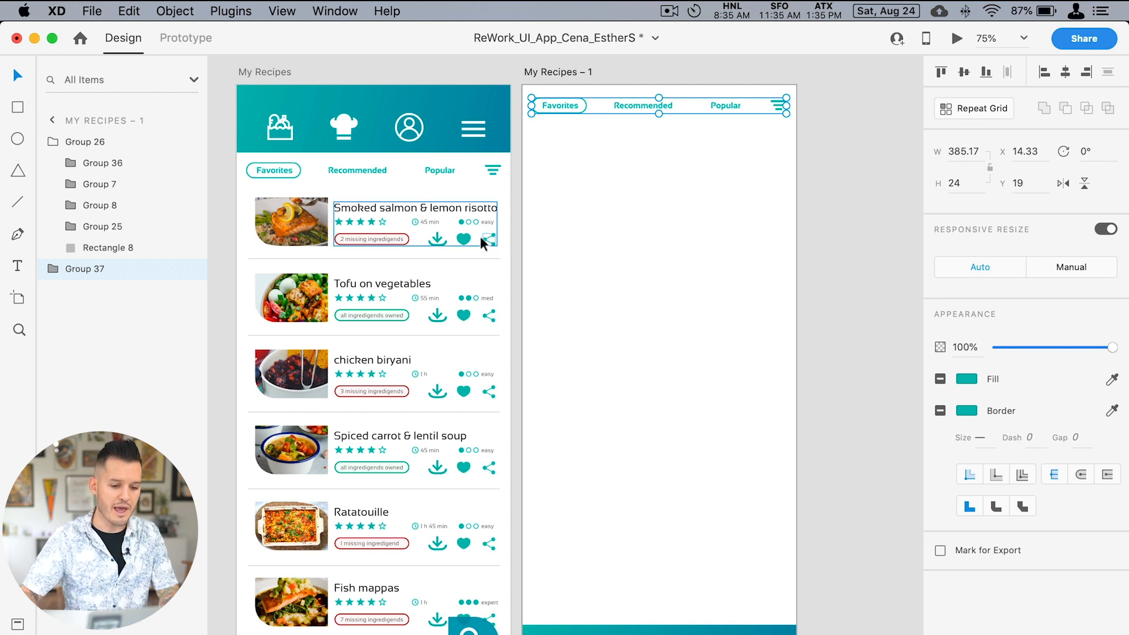
mouse_move(465, 247)
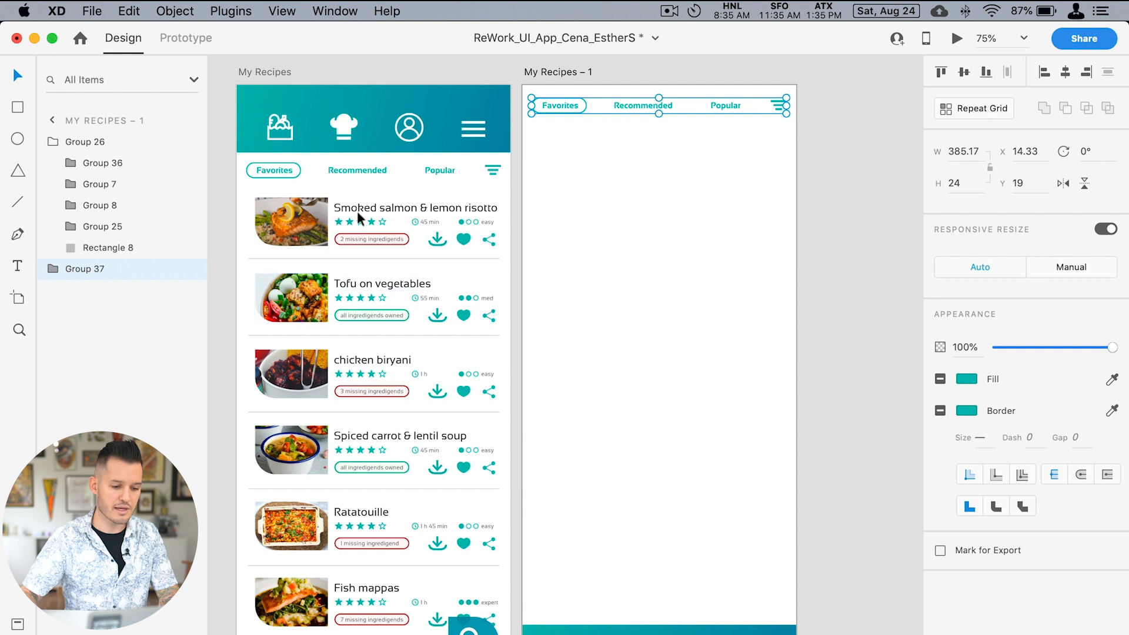
click(292, 221)
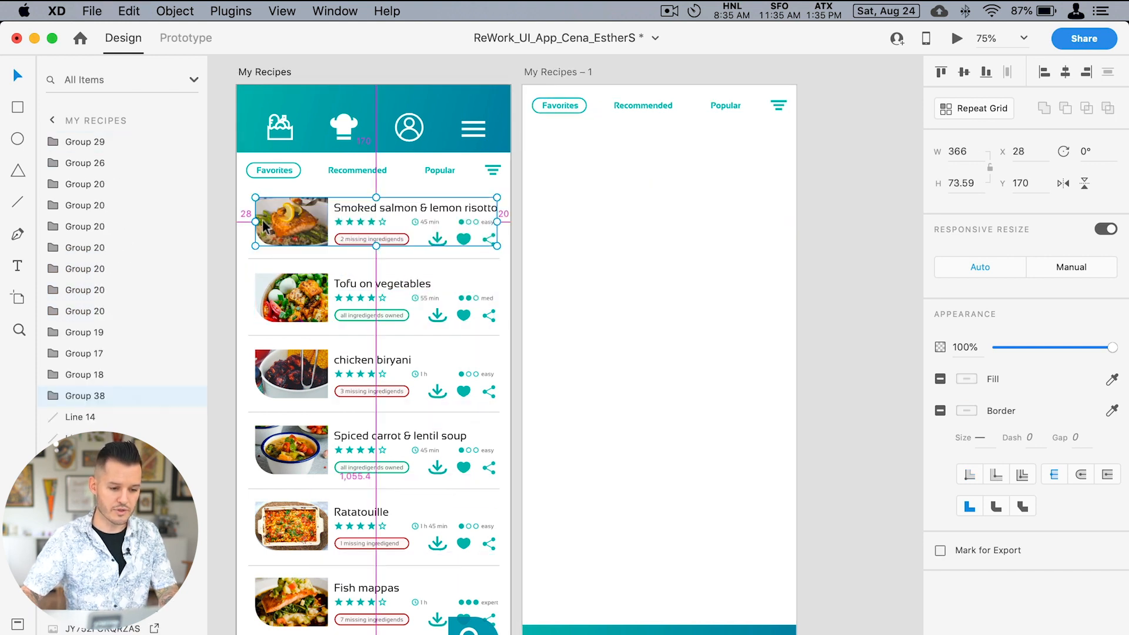
click(567, 182)
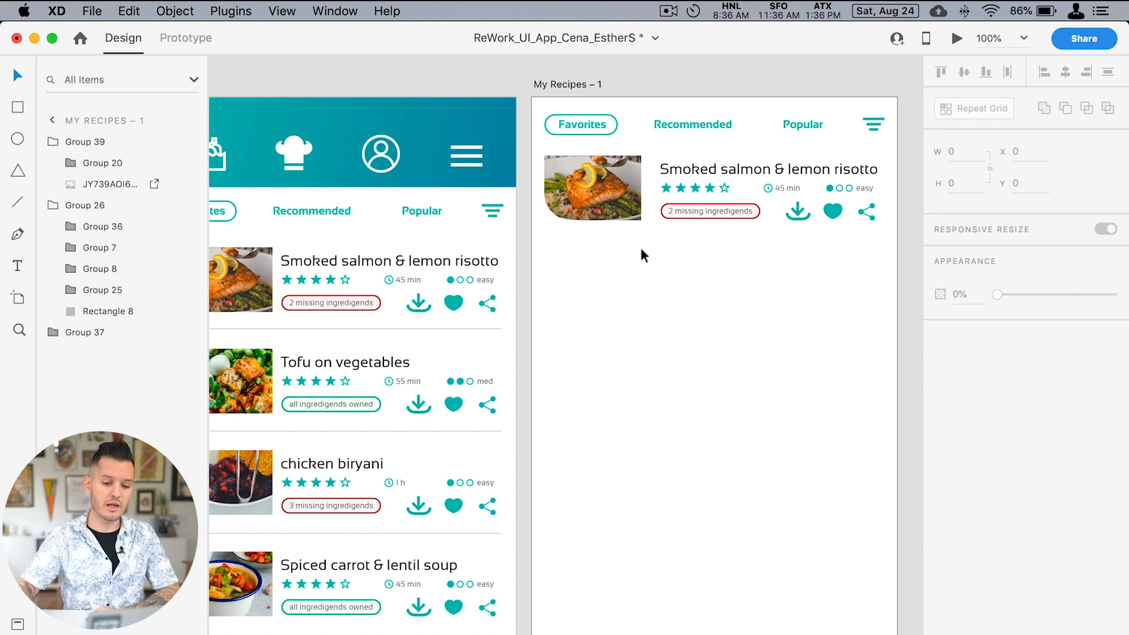
- Repeat-grid the salmon card downward into six cards above the bottom nav bar
click(710, 187)
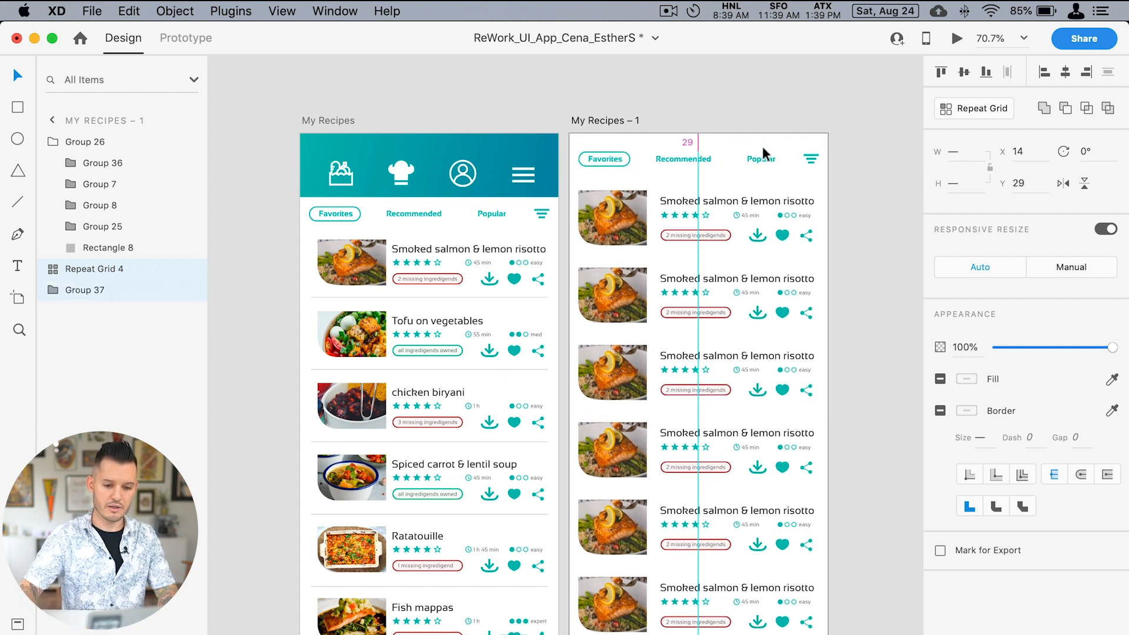
click(763, 216)
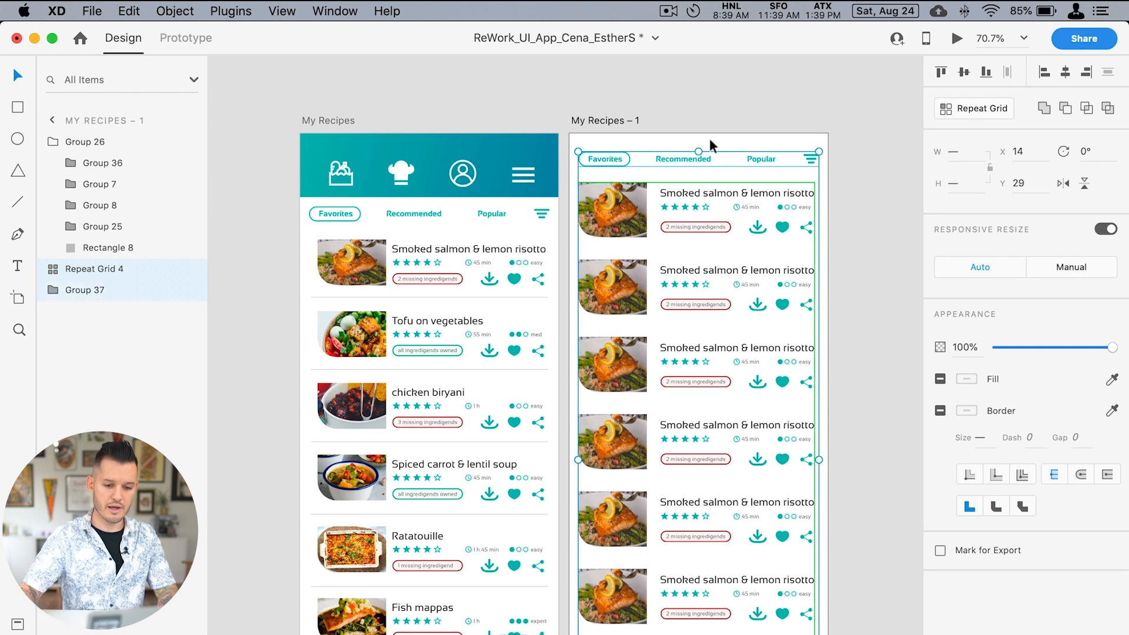
mouse_move(671, 140)
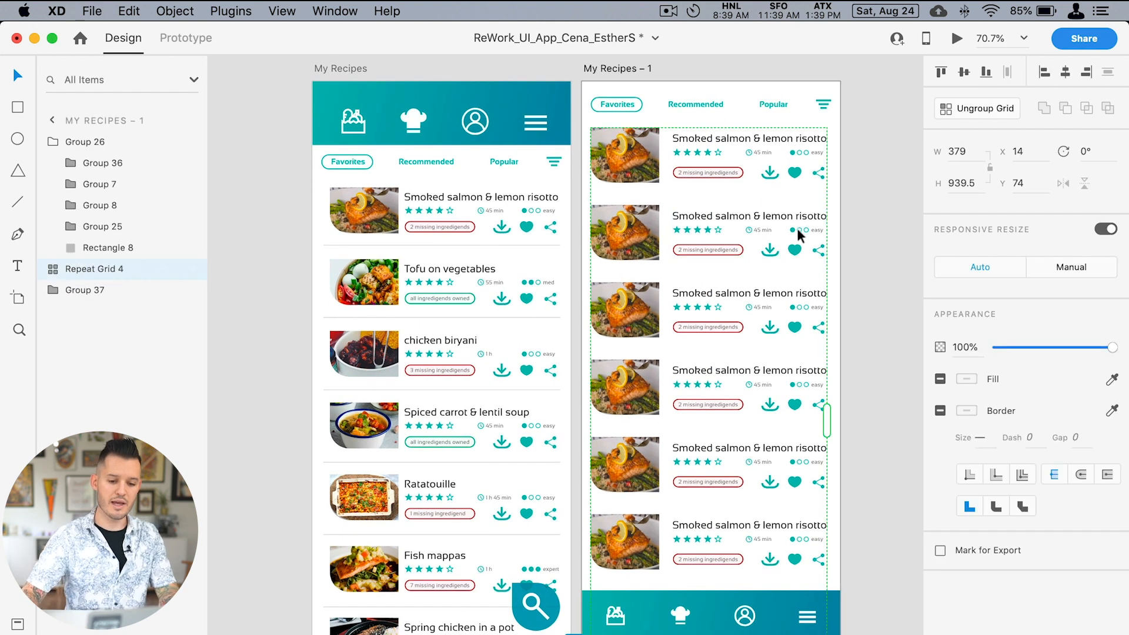
click(886, 576)
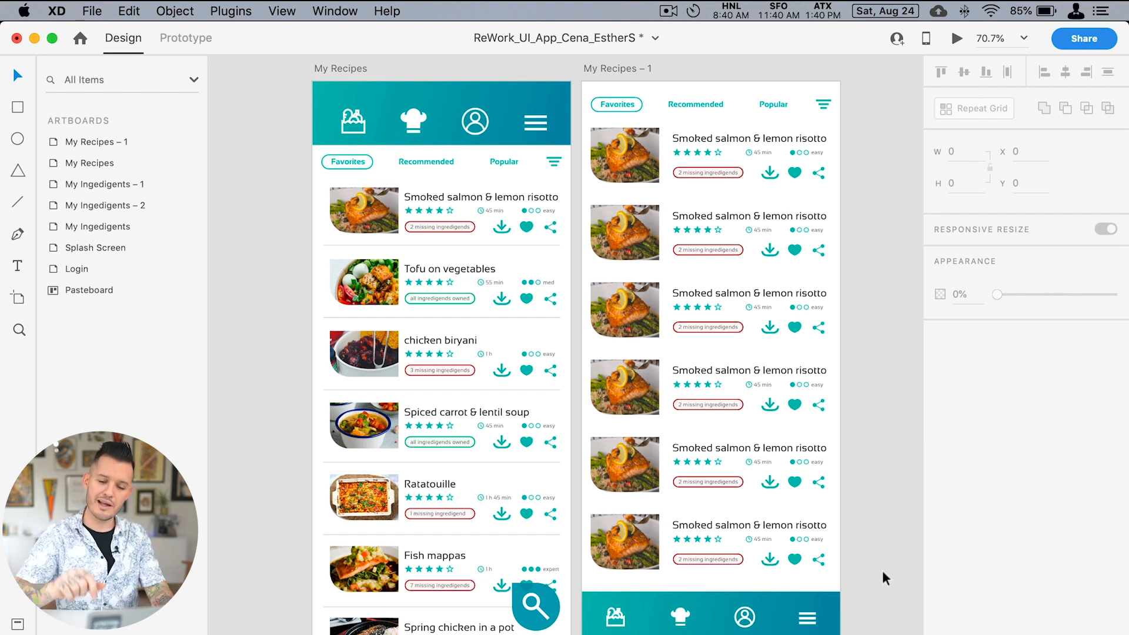
mouse_move(904, 610)
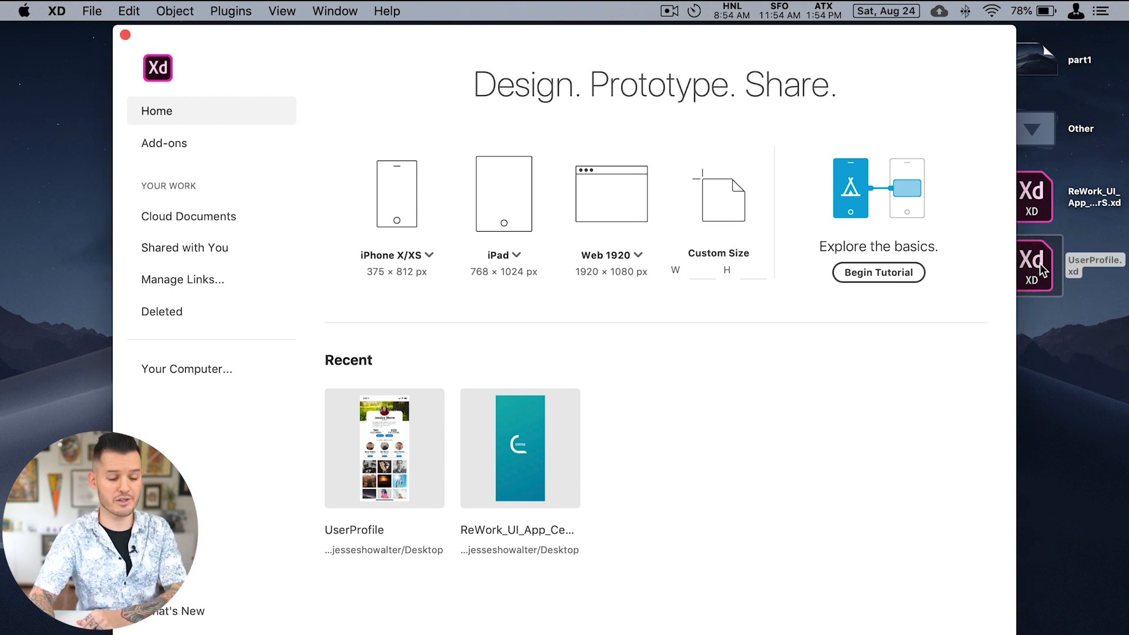
double_click(384, 448)
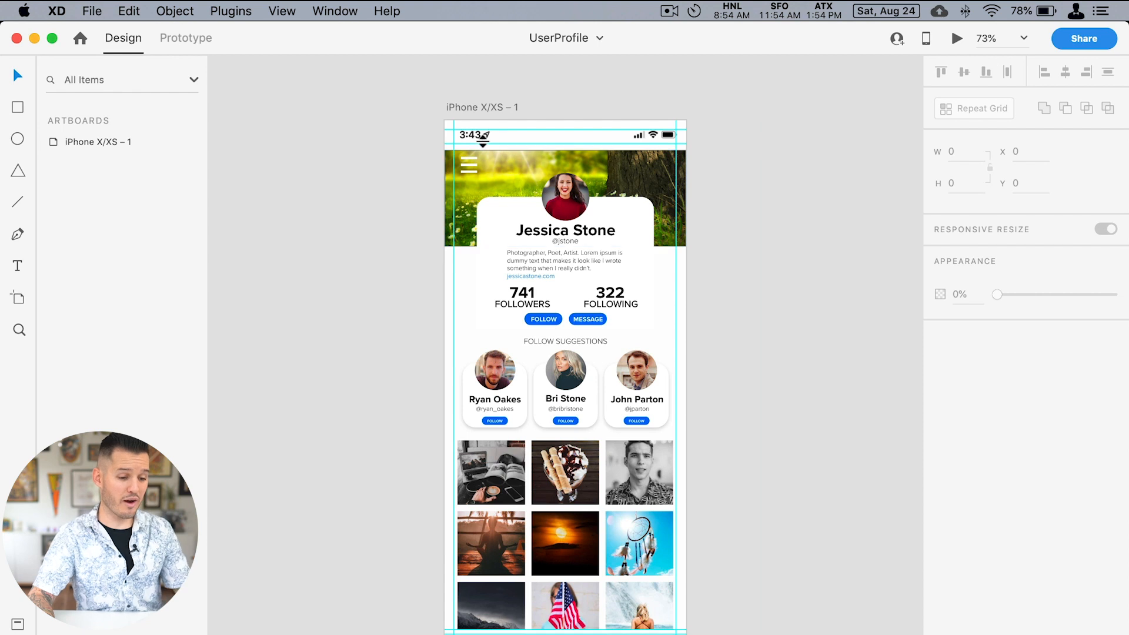
mouse_move(409, 113)
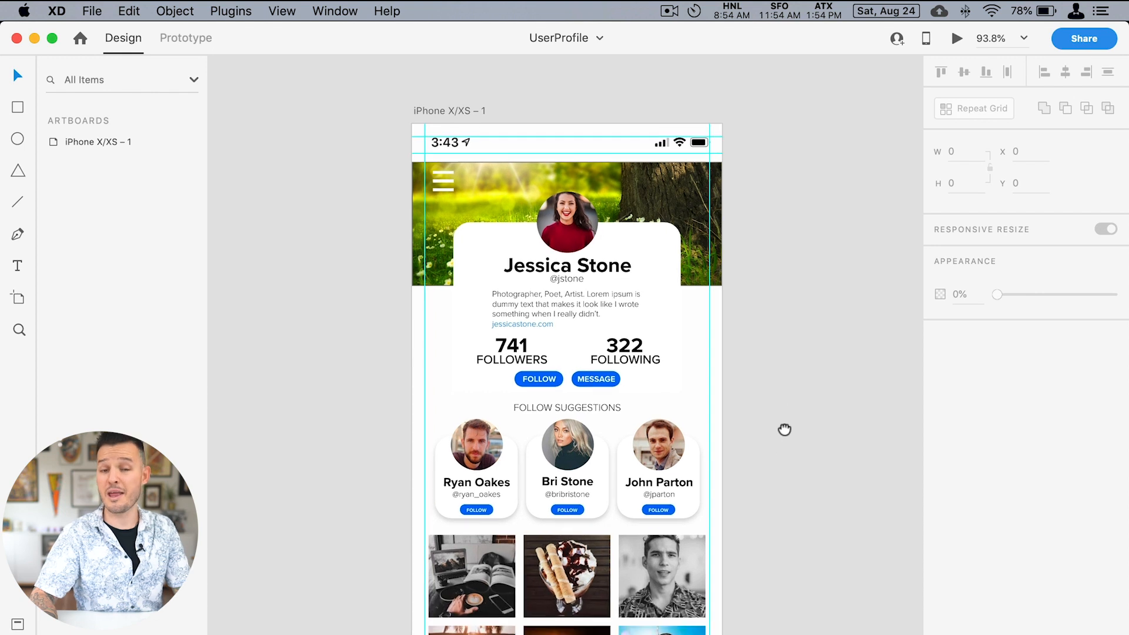
mouse_move(785, 434)
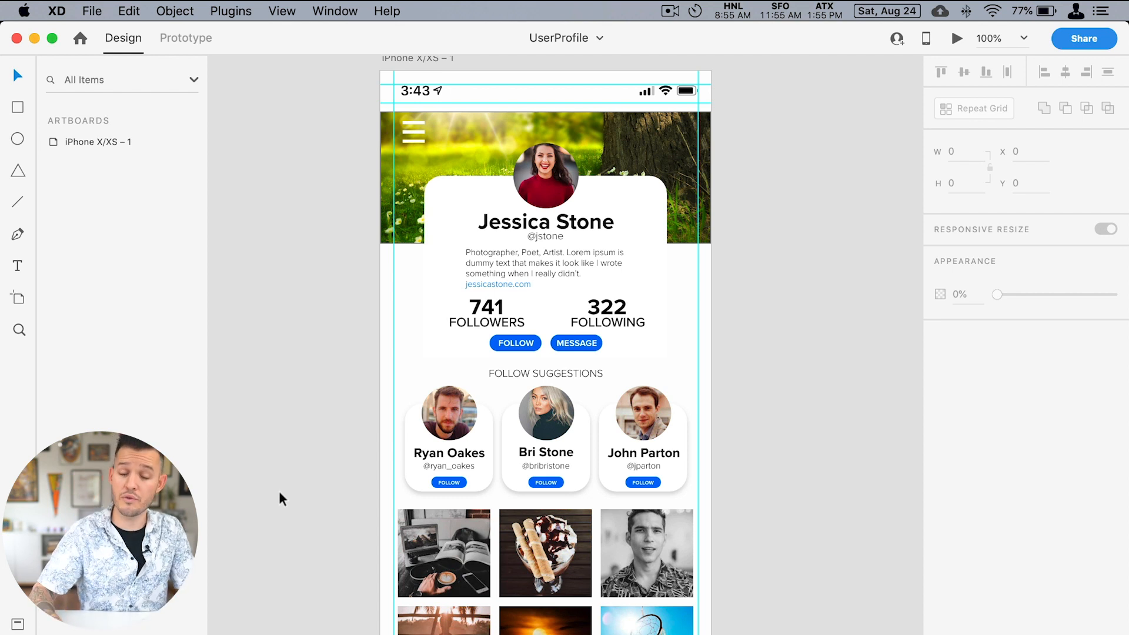
mouse_move(418, 151)
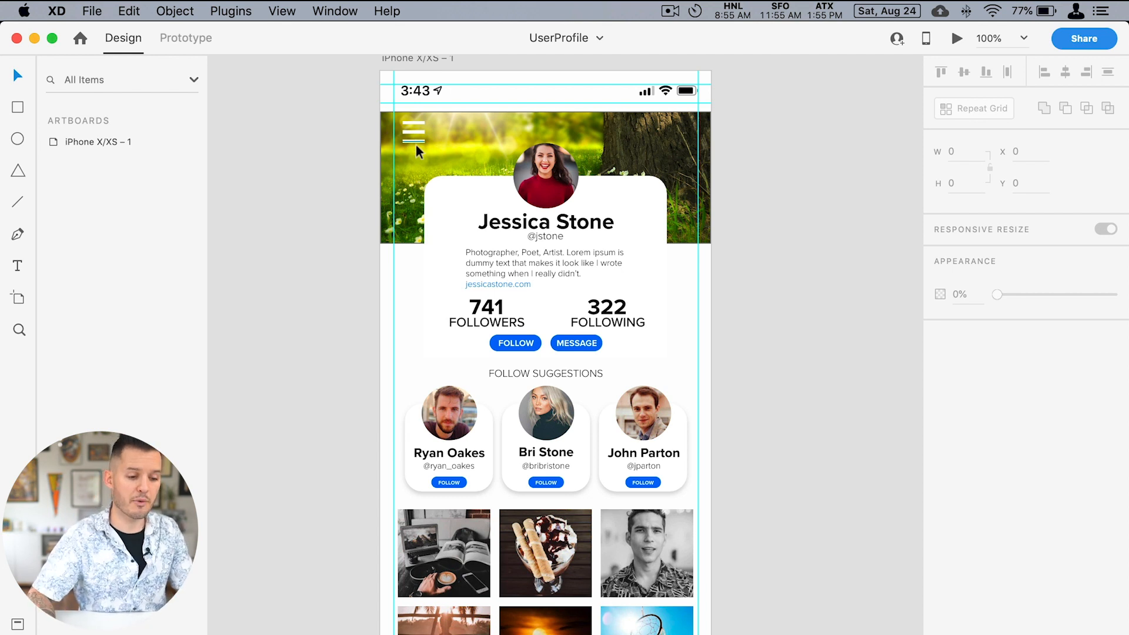
mouse_move(346, 152)
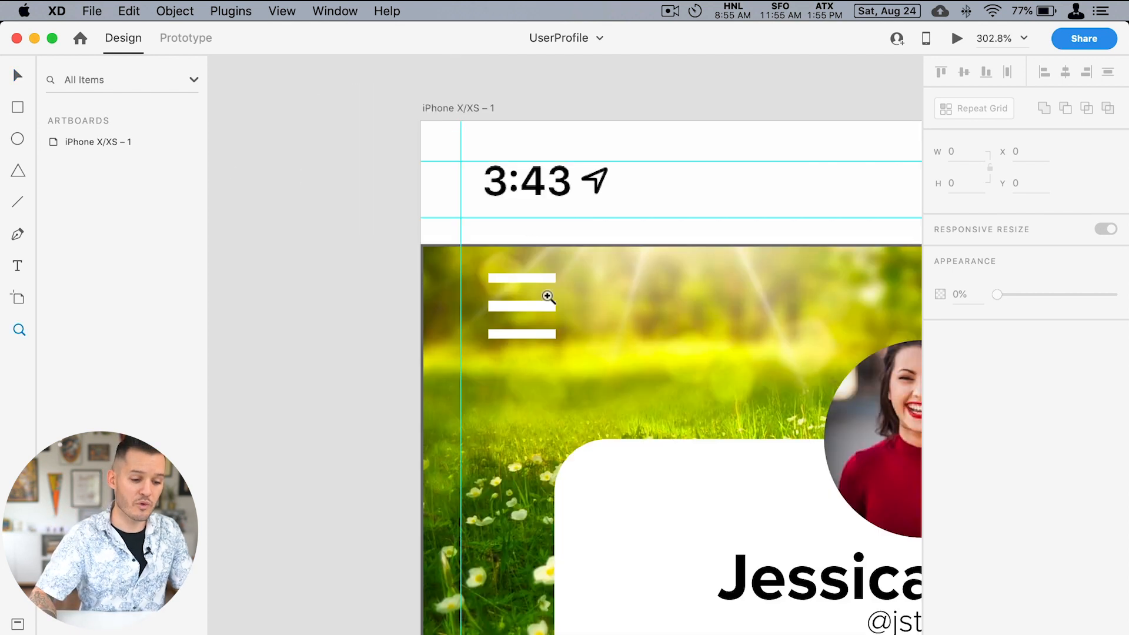
- Zoom in on the menu icon, then duplicate the artboard as iPhone X/XS – 2
click(521, 305)
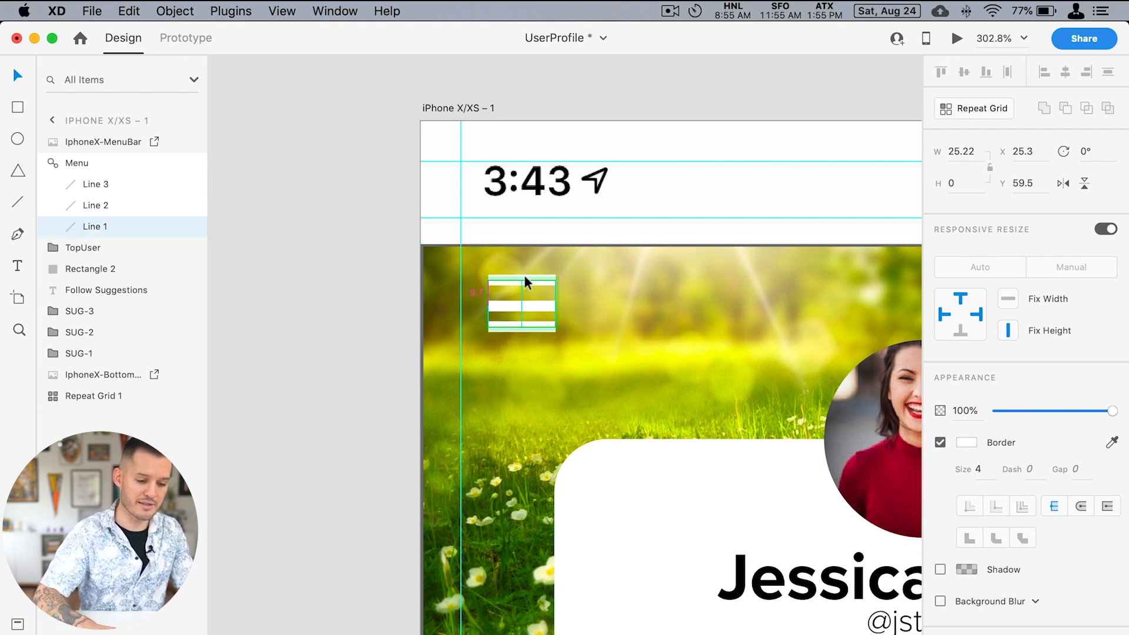
click(353, 281)
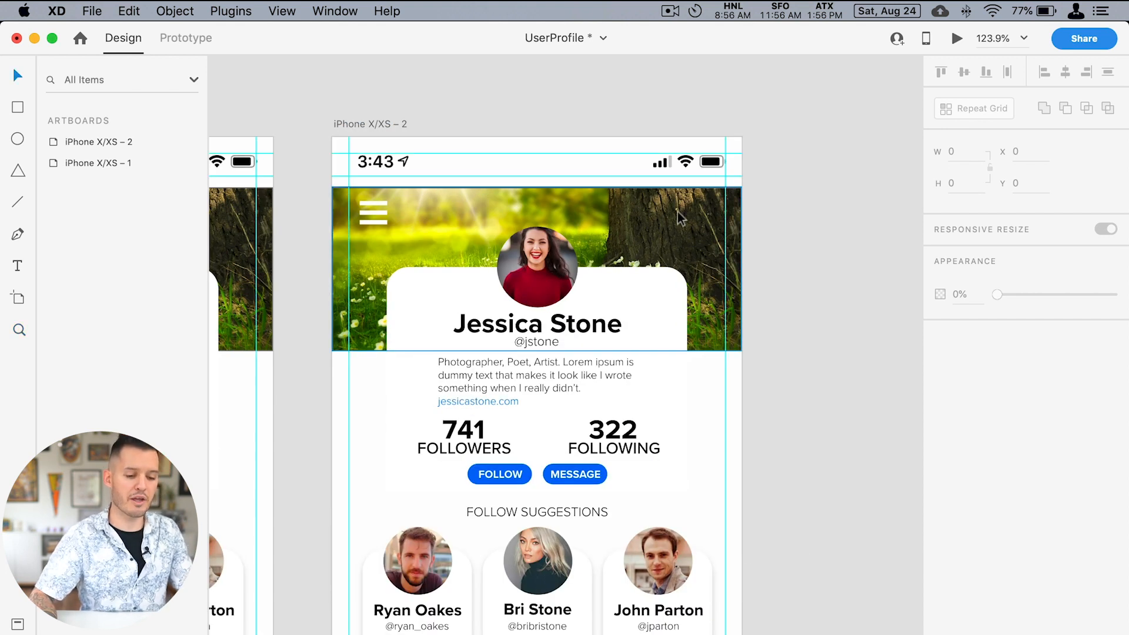
click(537, 248)
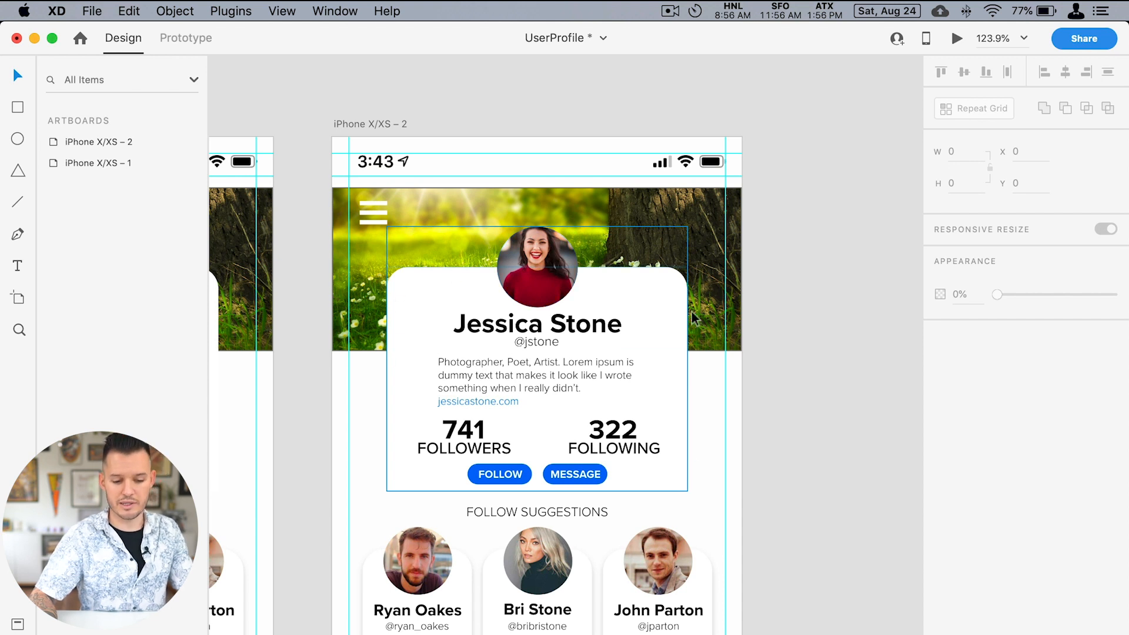
scroll(down, 3)
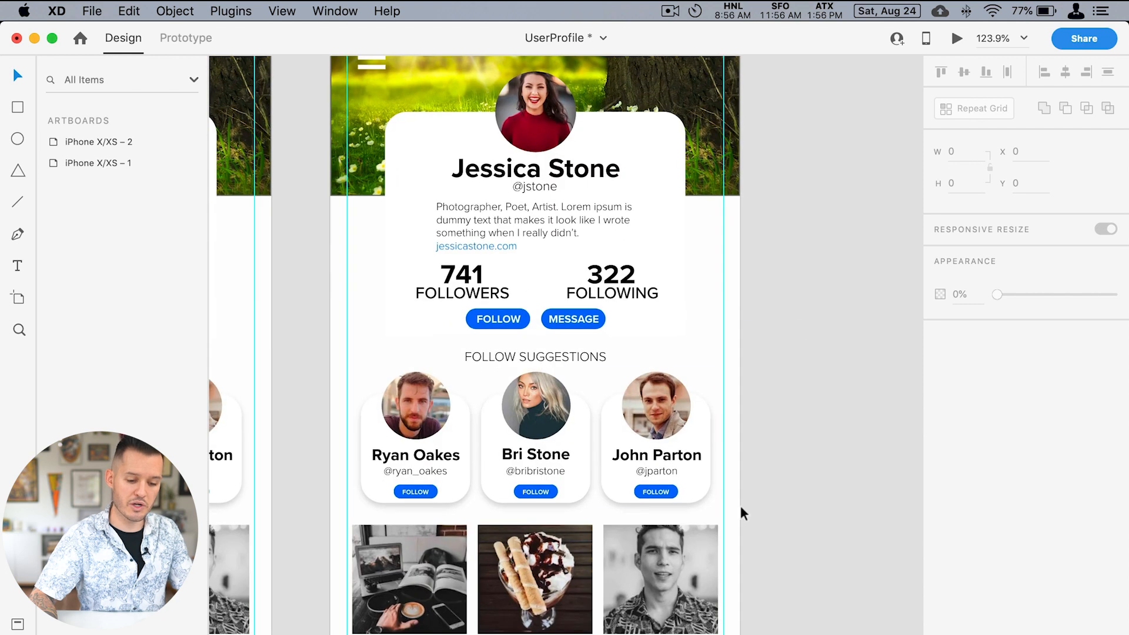
scroll(down, 3)
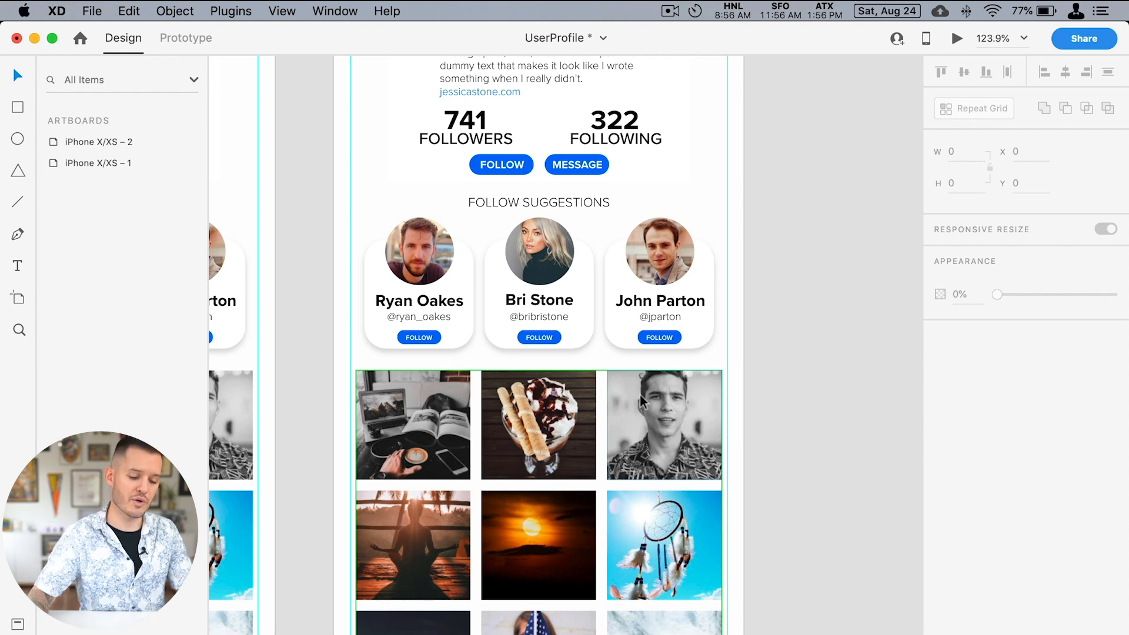
click(659, 281)
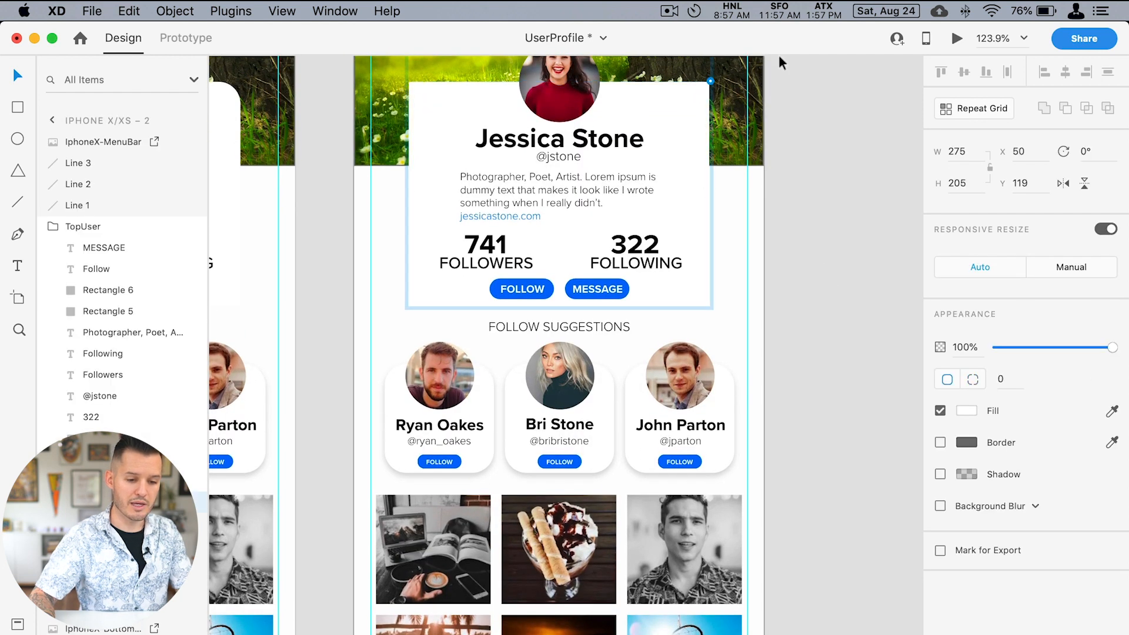
- Delete the rounded card backgrounds behind John Parton and the other suggestions
click(678, 395)
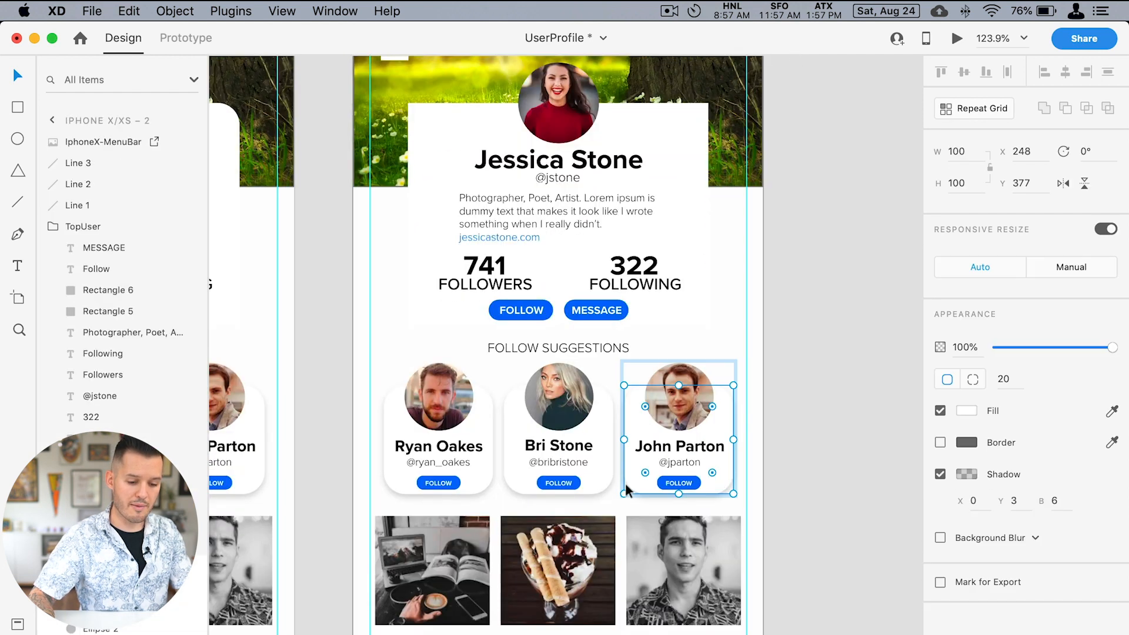
click(749, 481)
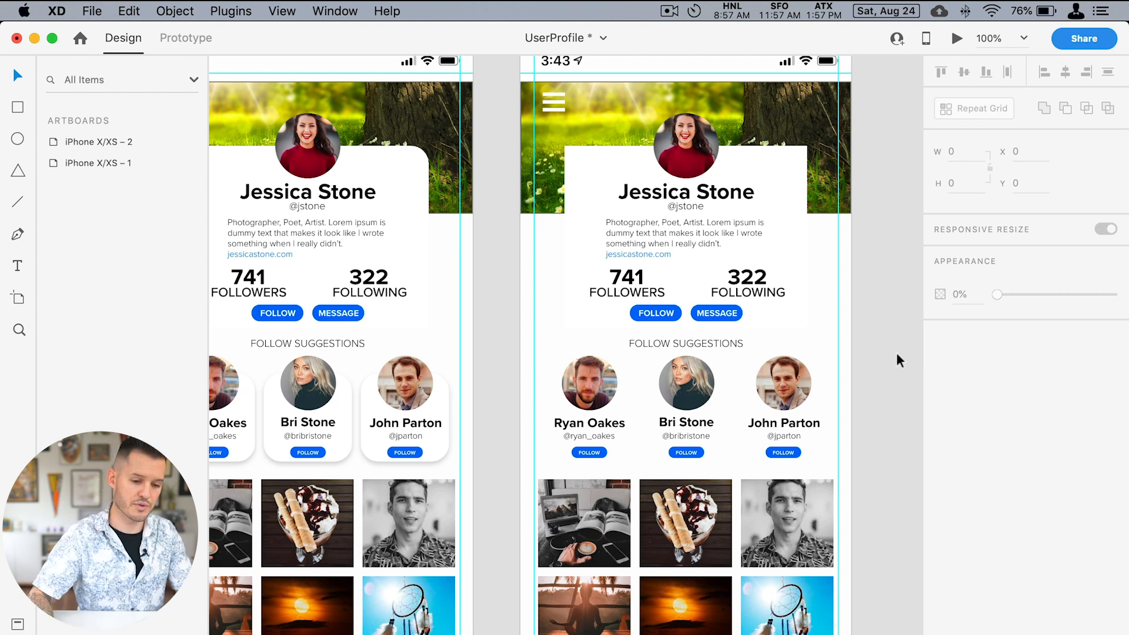
mouse_move(879, 324)
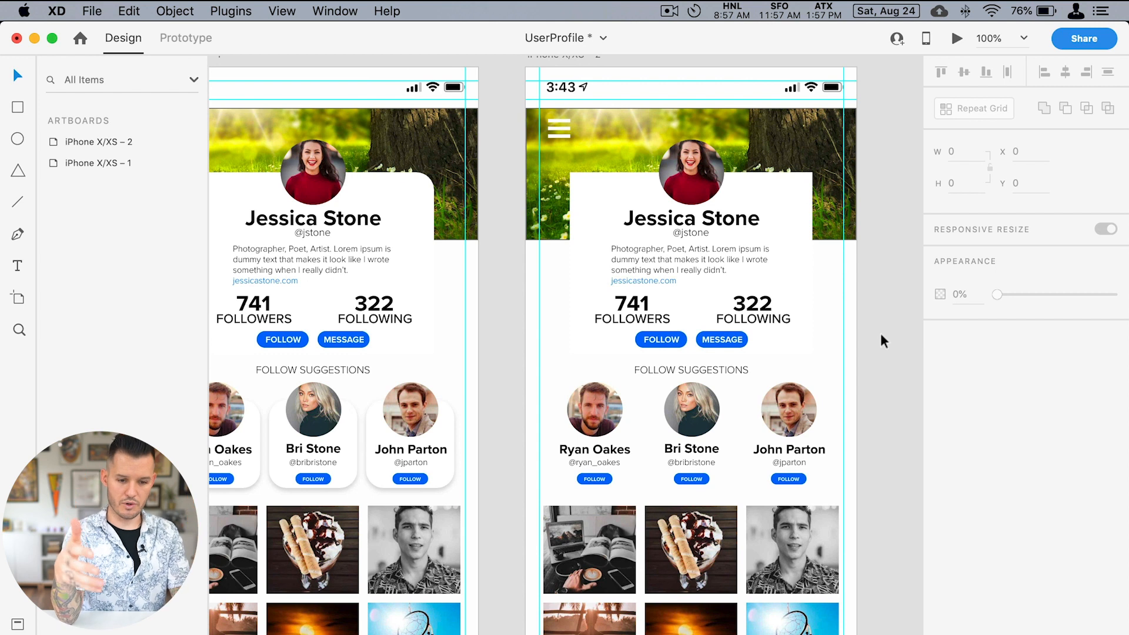
- Move the FOLLOW and MESSAGE buttons below the username and enlarge them
click(751, 302)
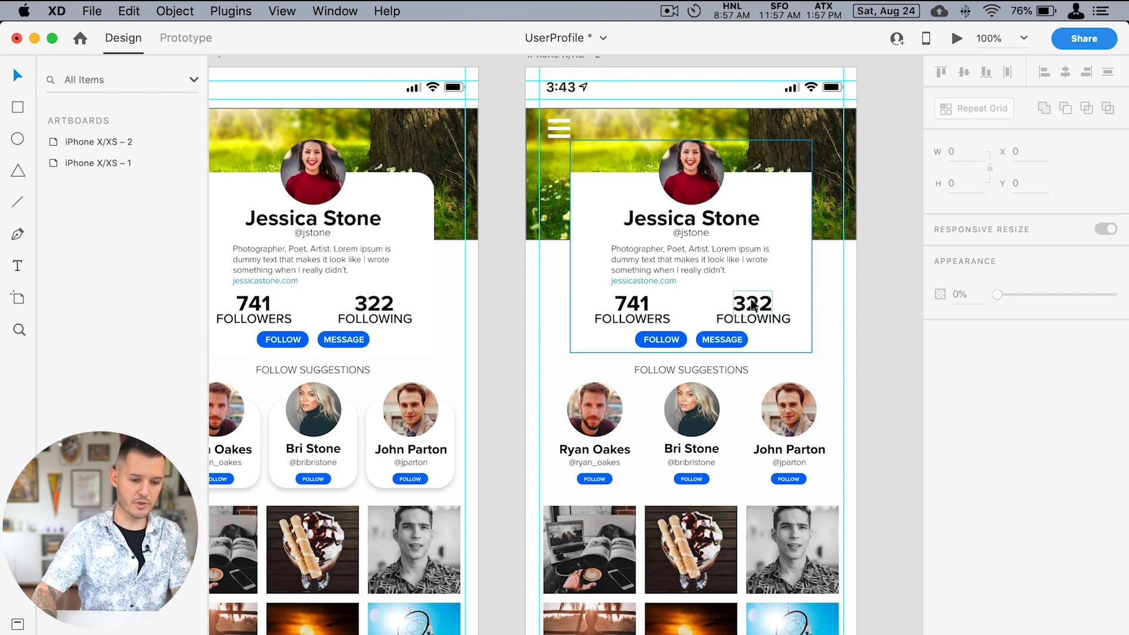
click(691, 218)
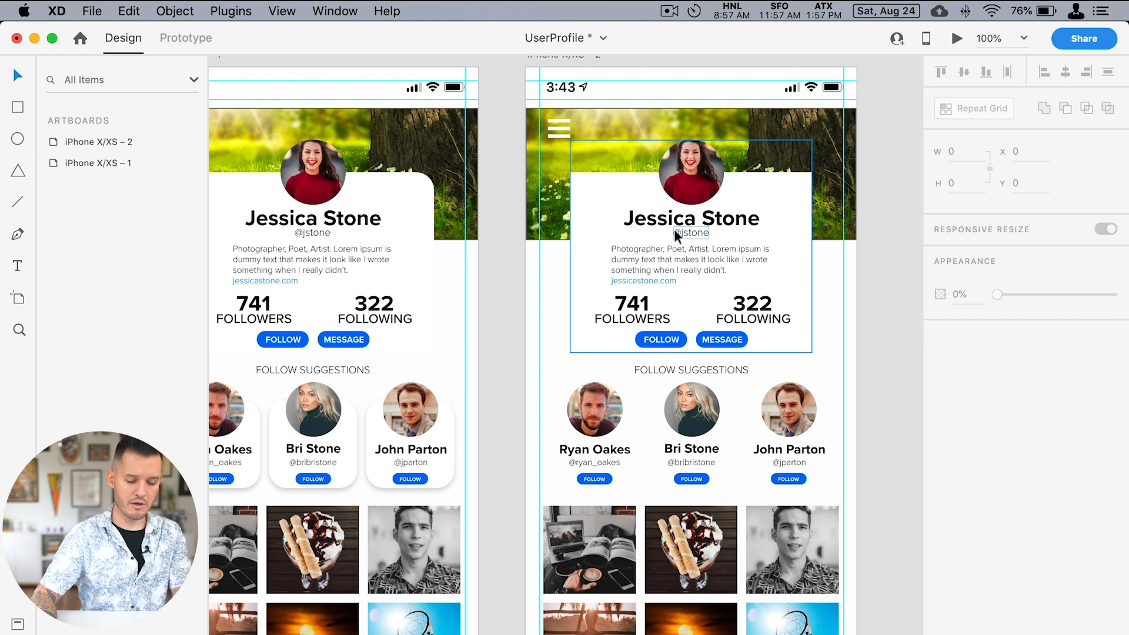
click(690, 370)
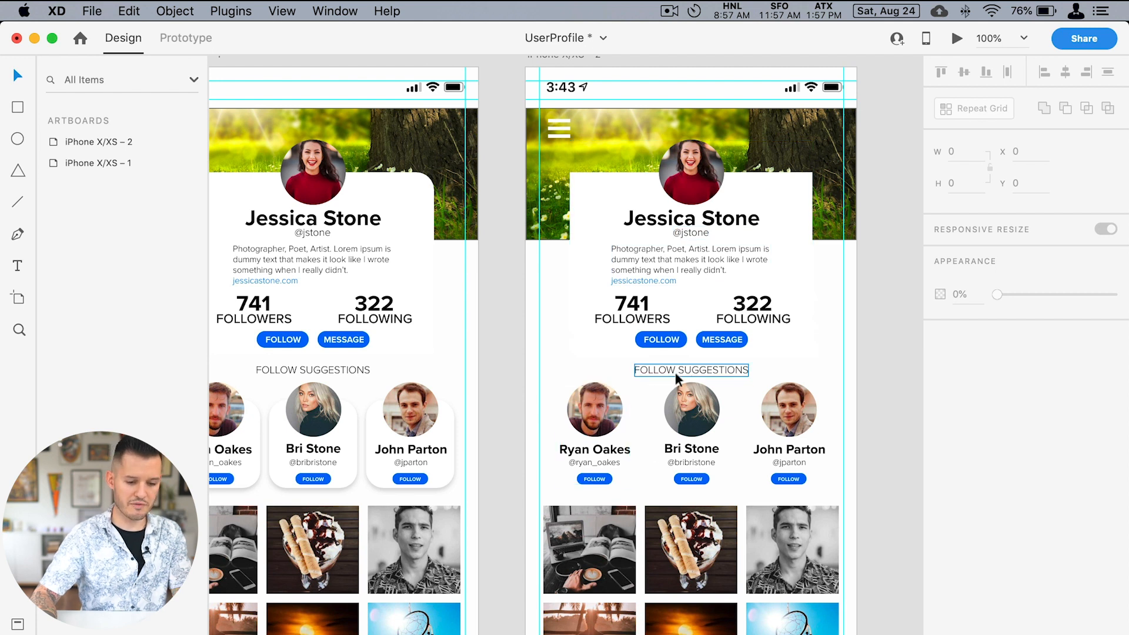
- Shrink the 741 follower count and remove the suggestions' FOLLOW buttons
click(594, 433)
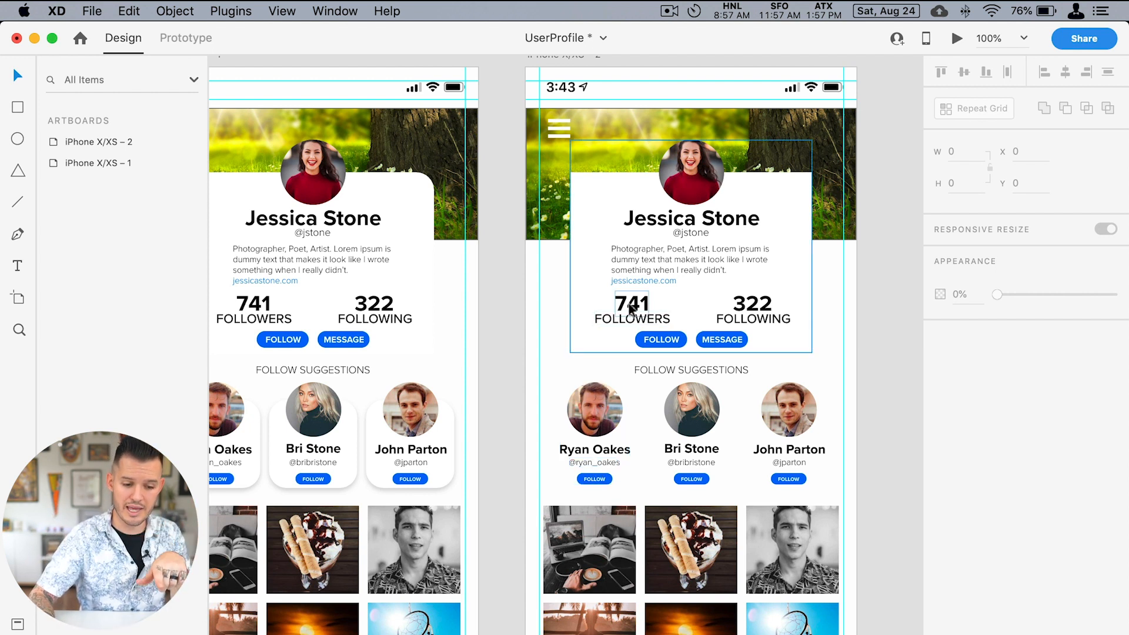
click(690, 218)
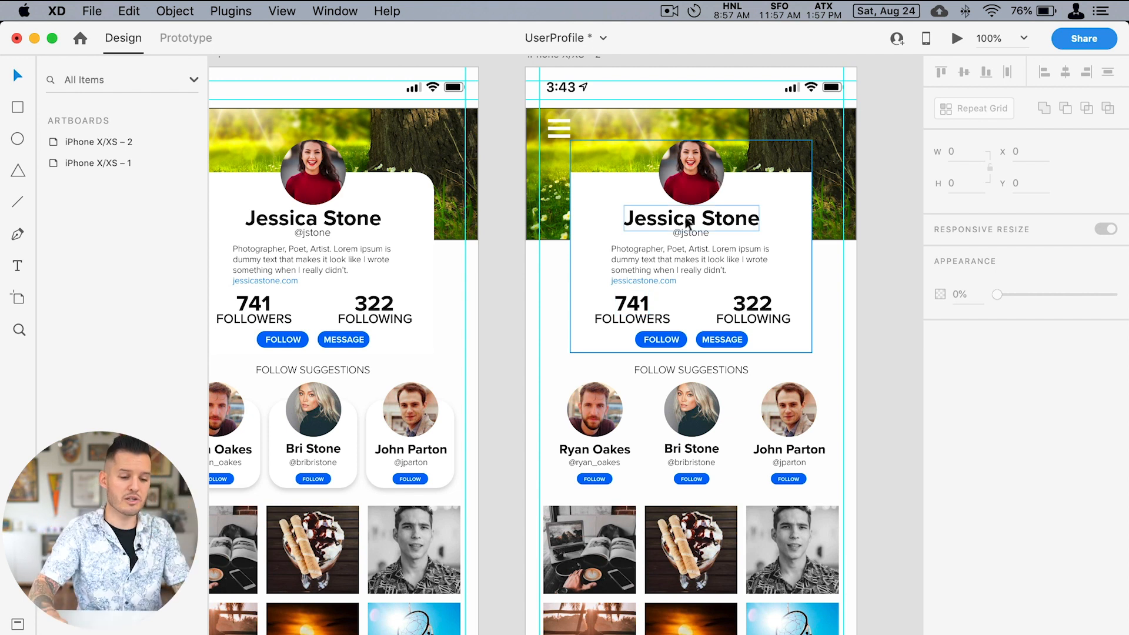
mouse_move(669, 244)
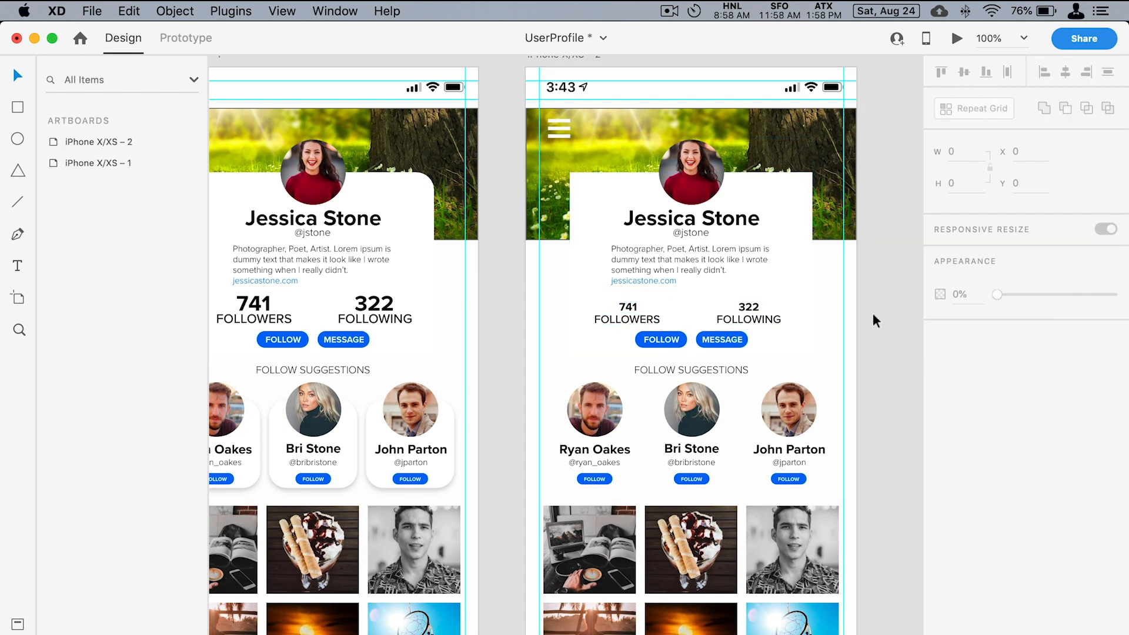
click(595, 410)
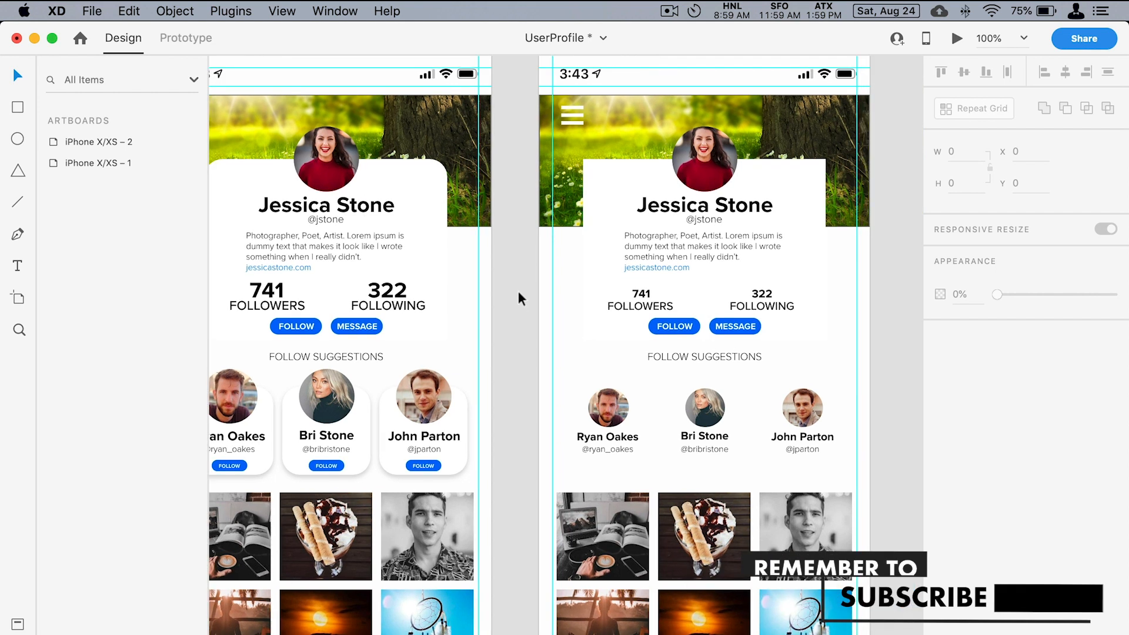
click(687, 354)
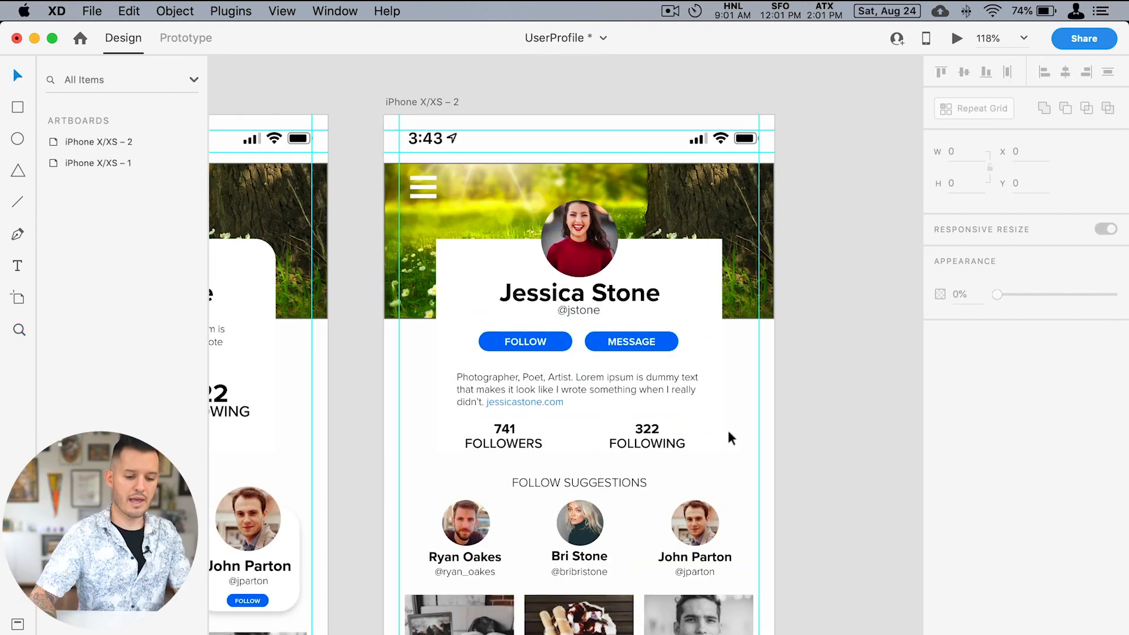
- Set the 741 and 322 counts to Proxima Nova Bold 13 and labels to Regular 13 uppercase
click(647, 429)
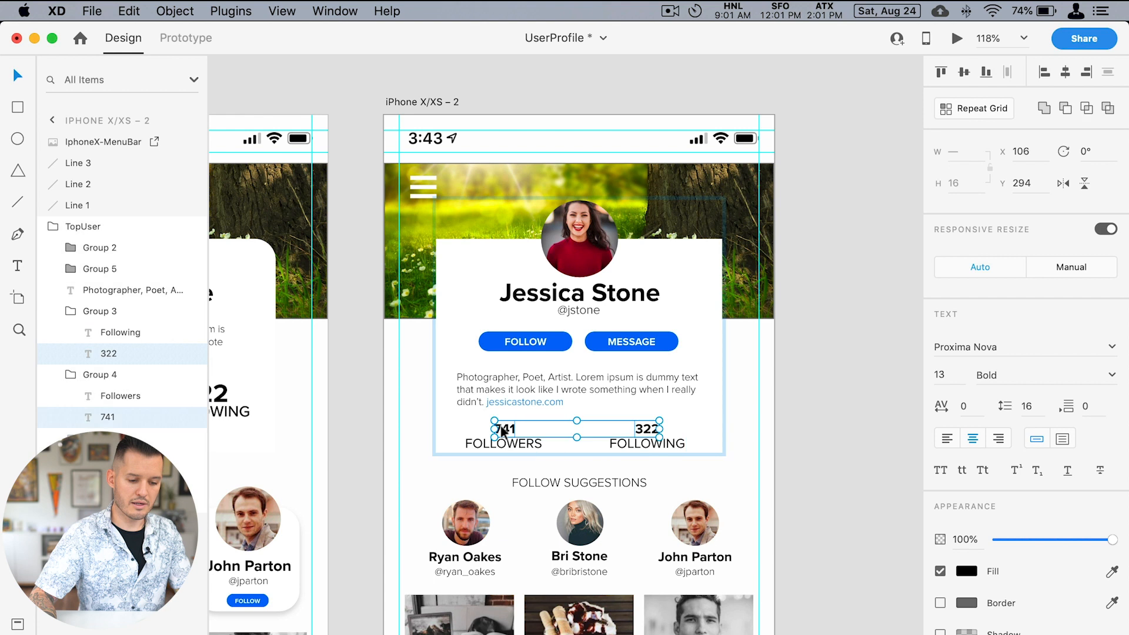
mouse_move(901, 440)
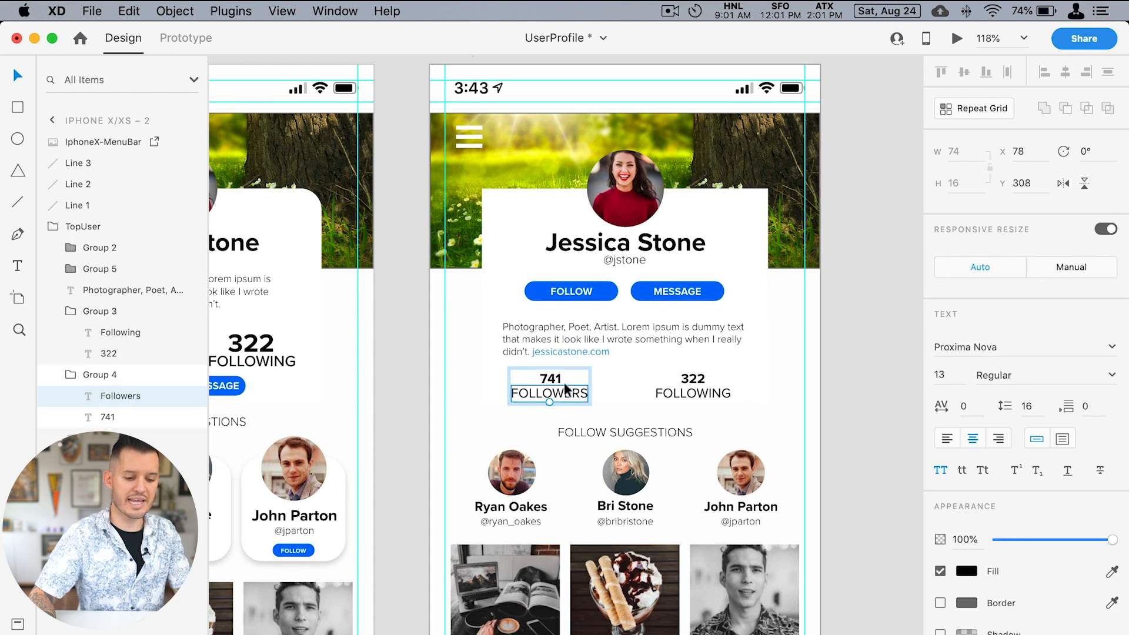
click(882, 433)
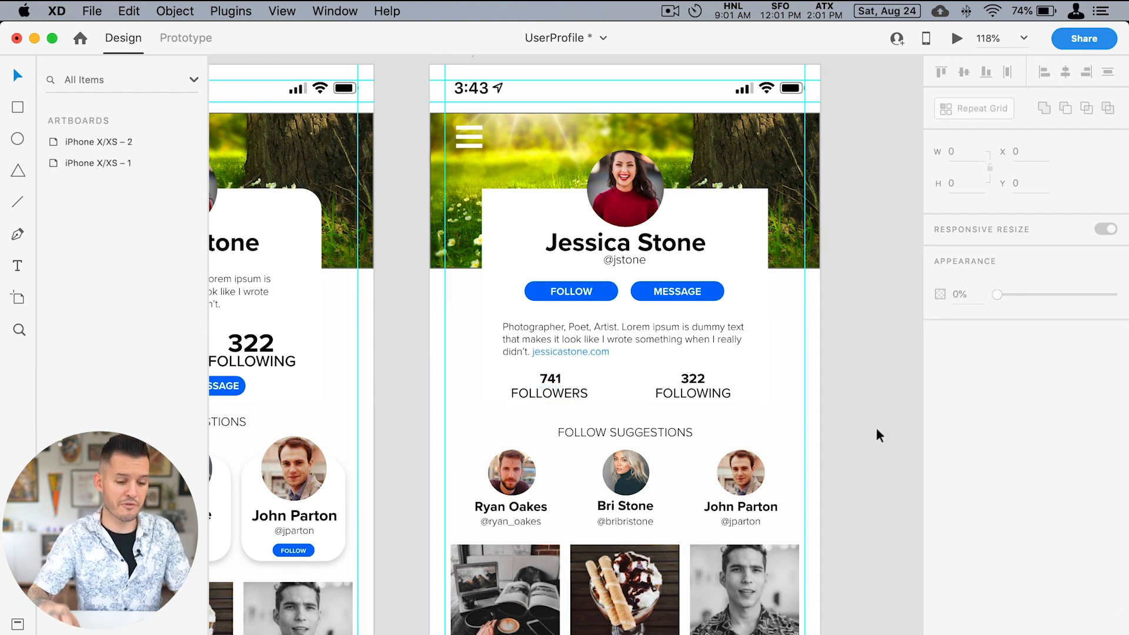
click(624, 260)
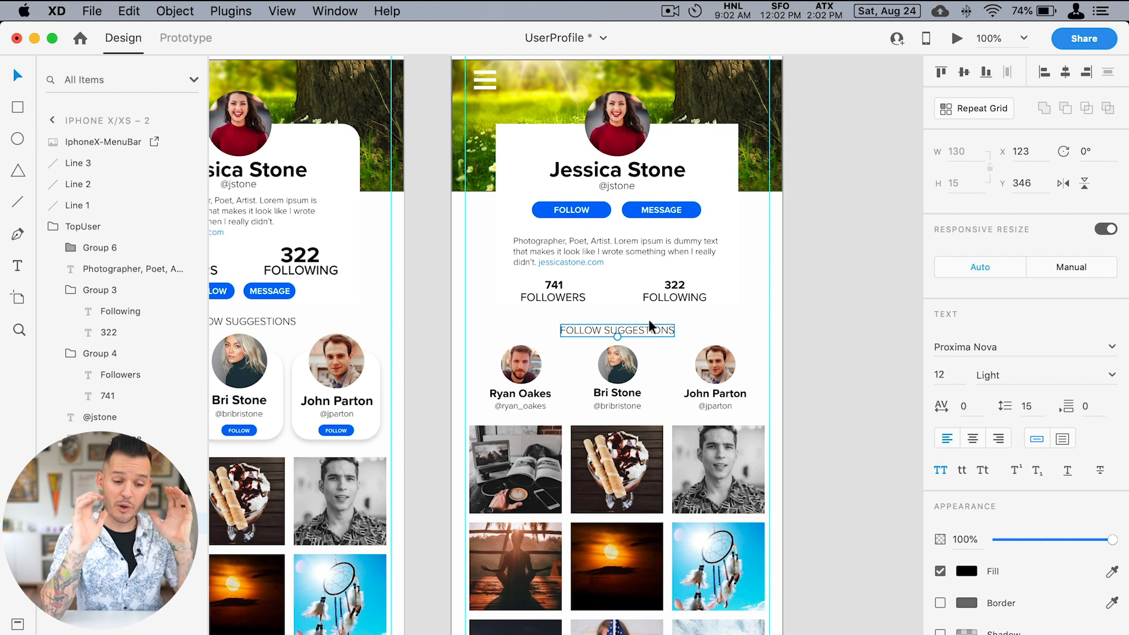
- Delete the FOLLOW SUGGESTIONS heading and suggestion group, then move the photo grid up
click(617, 364)
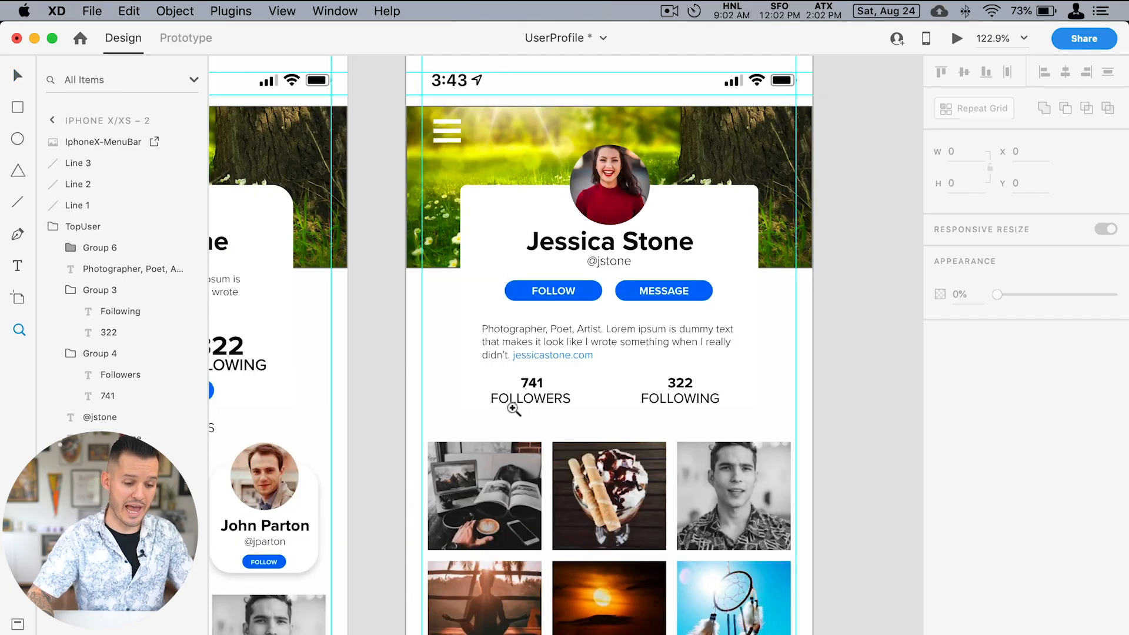
- Duplicate the followers stat as 342 POSTS and arrange the three stats evenly
click(531, 382)
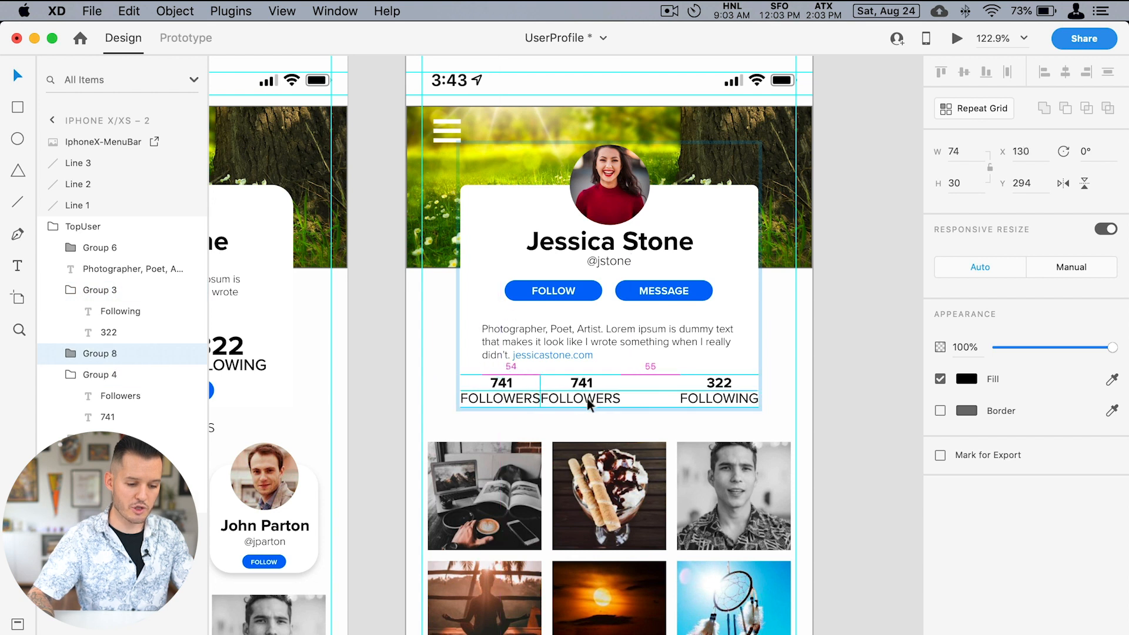
click(608, 391)
text(342)
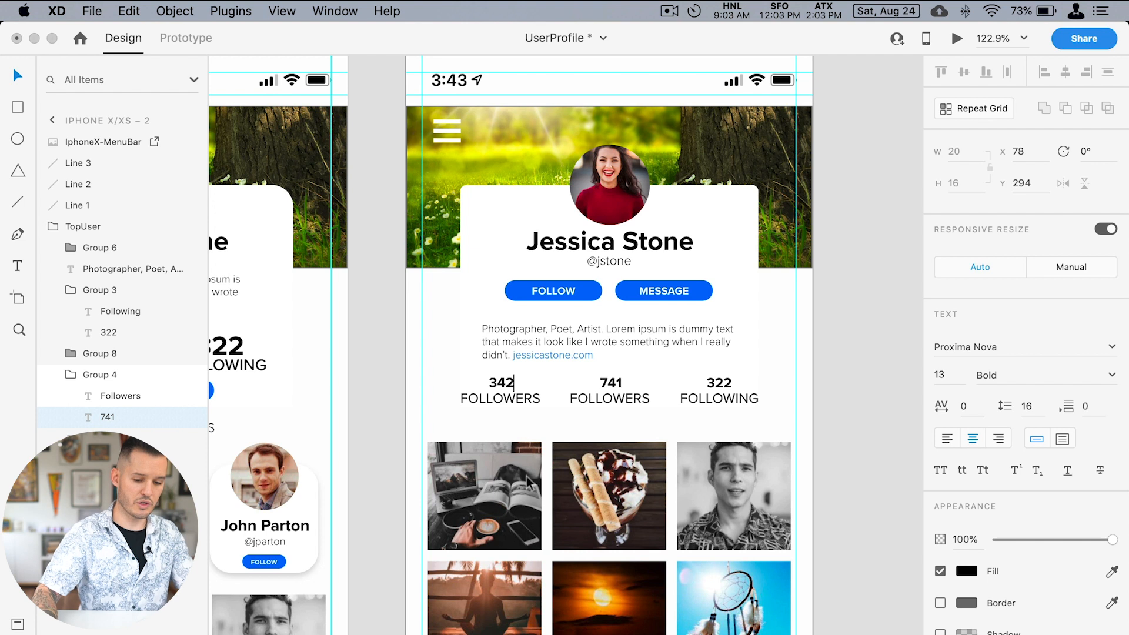
click(500, 398)
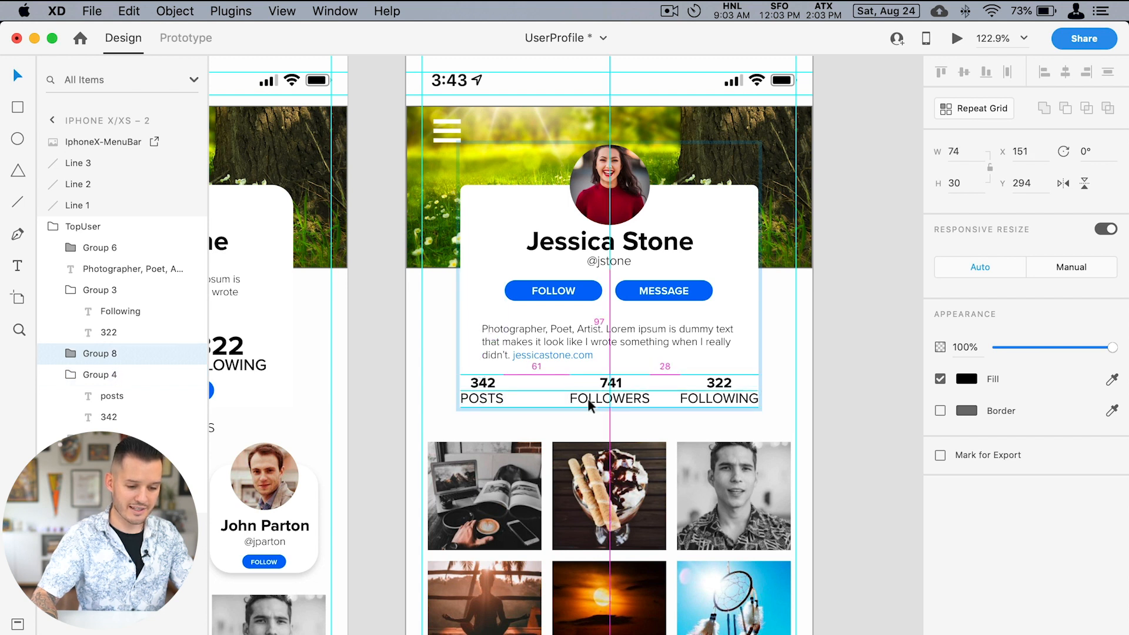
click(585, 391)
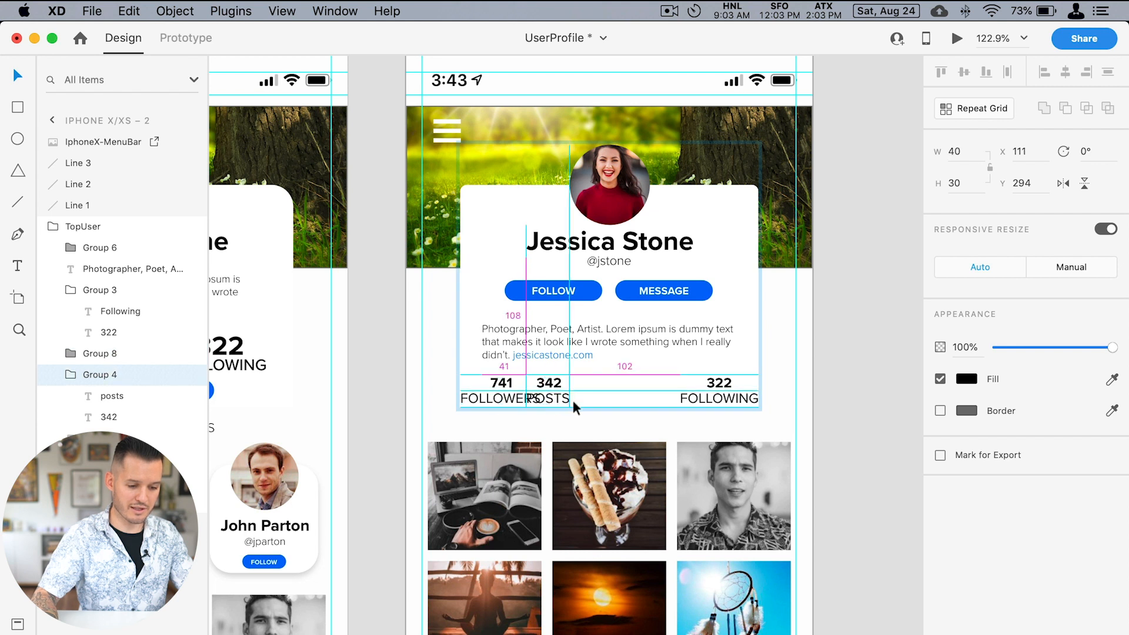
click(864, 377)
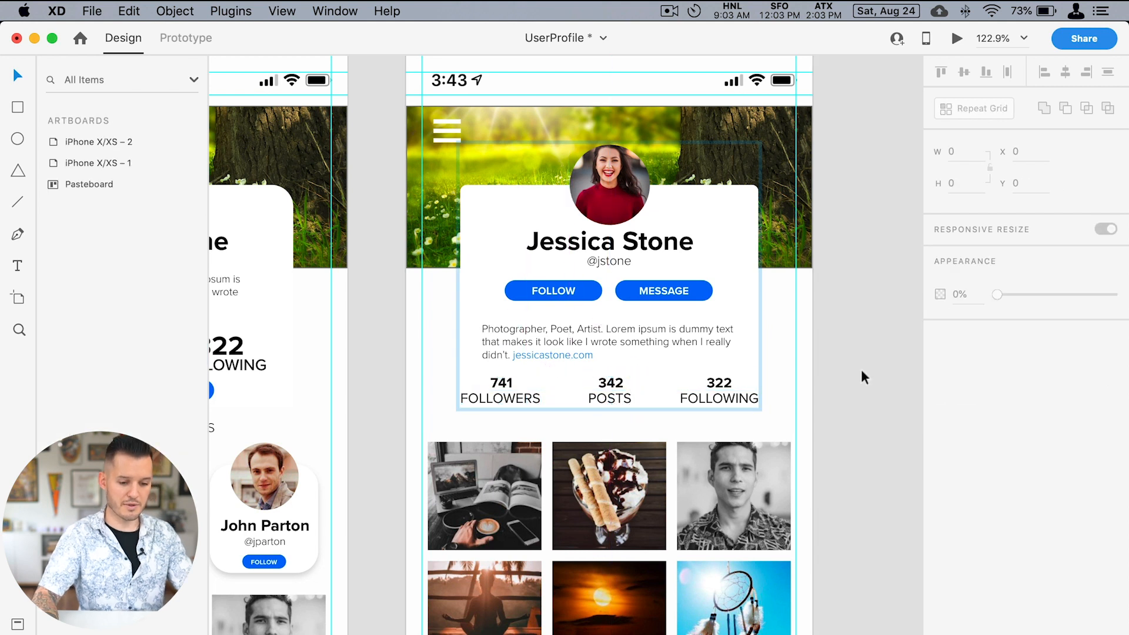